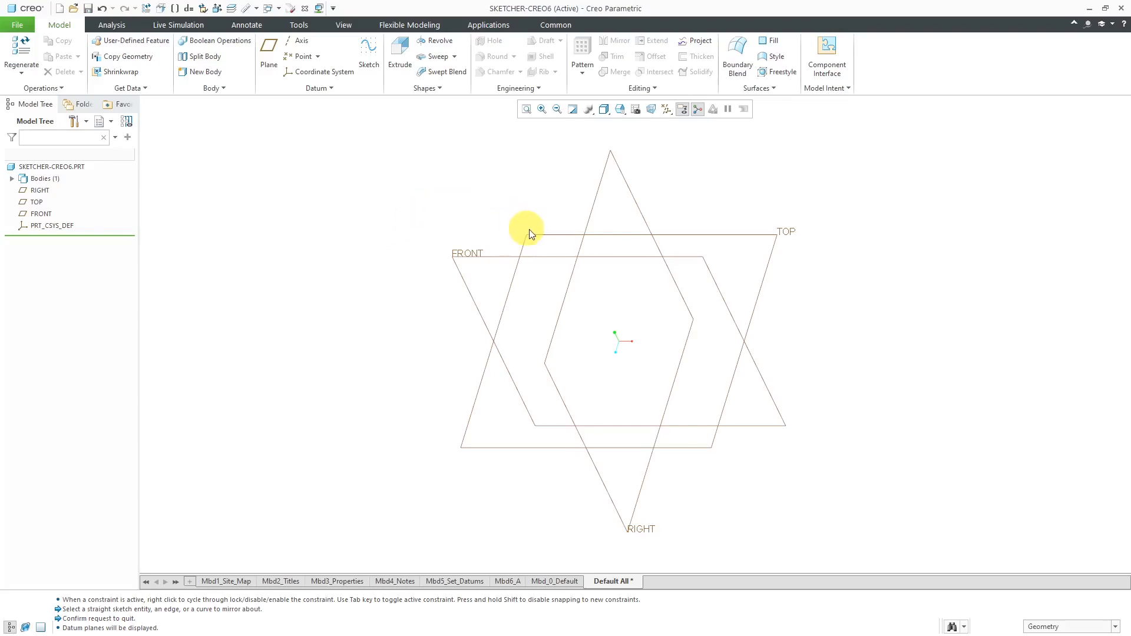
Select the TOP datum plane and start a sketch on it.
left_click(529, 232)
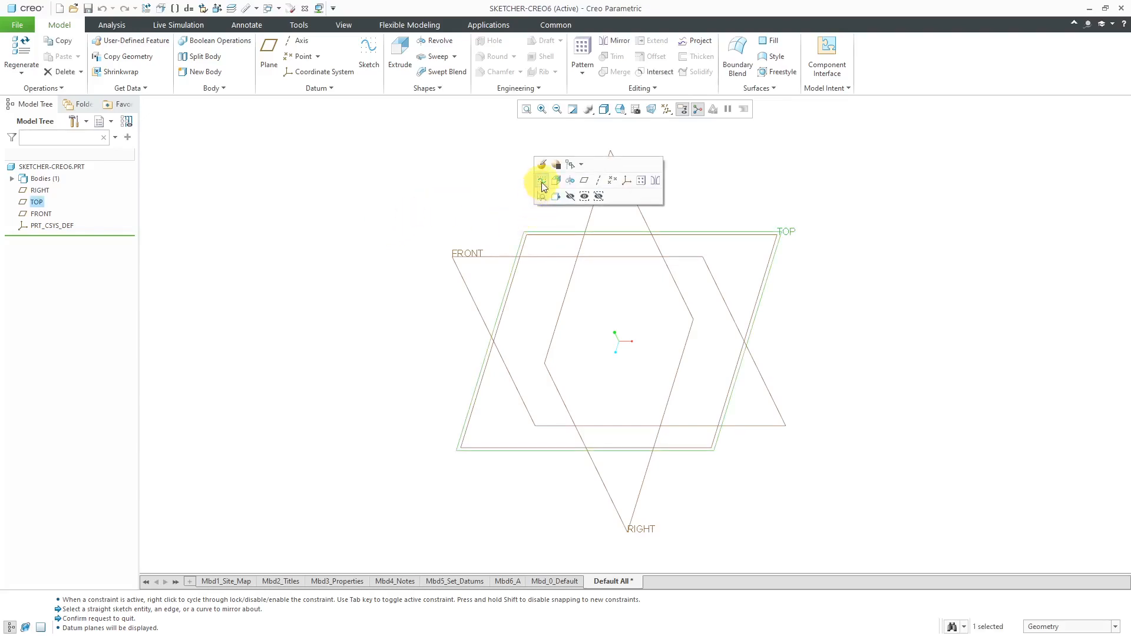
left_click(542, 181)
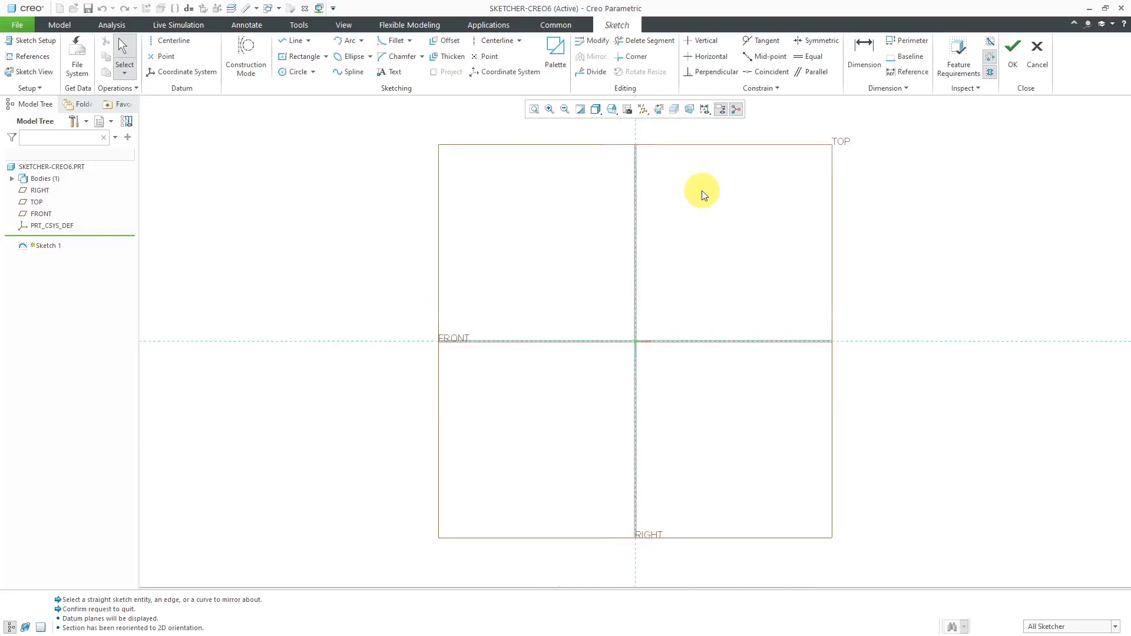
mouse_move(679, 157)
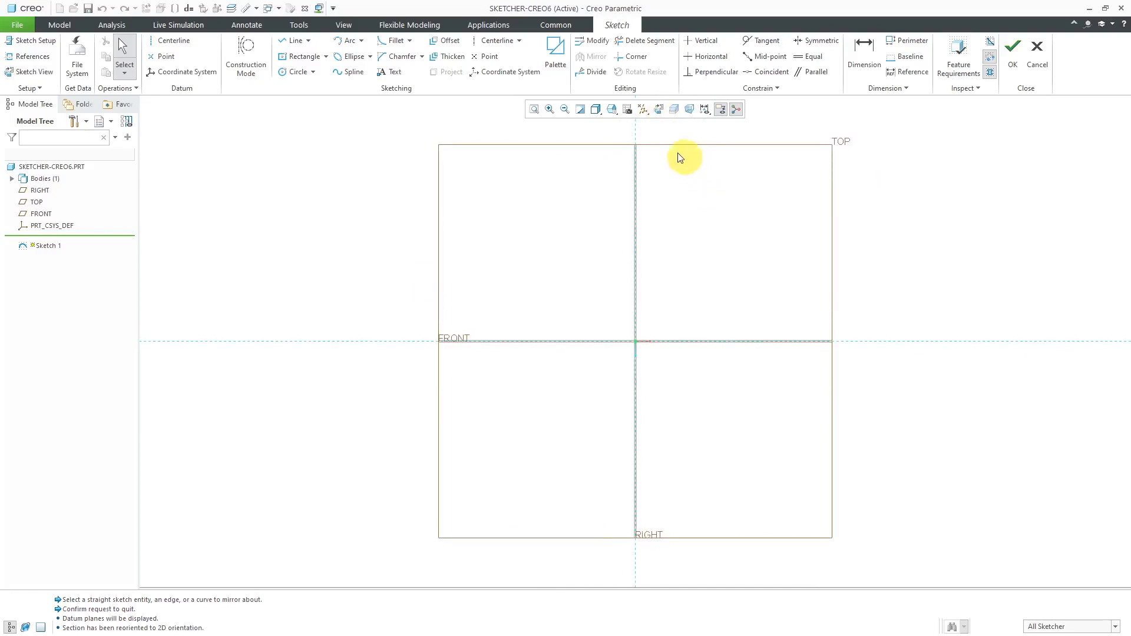
Hide datum planes and draw a center rectangle on the origin, 453.07 by 326.67.
left_click(642, 109)
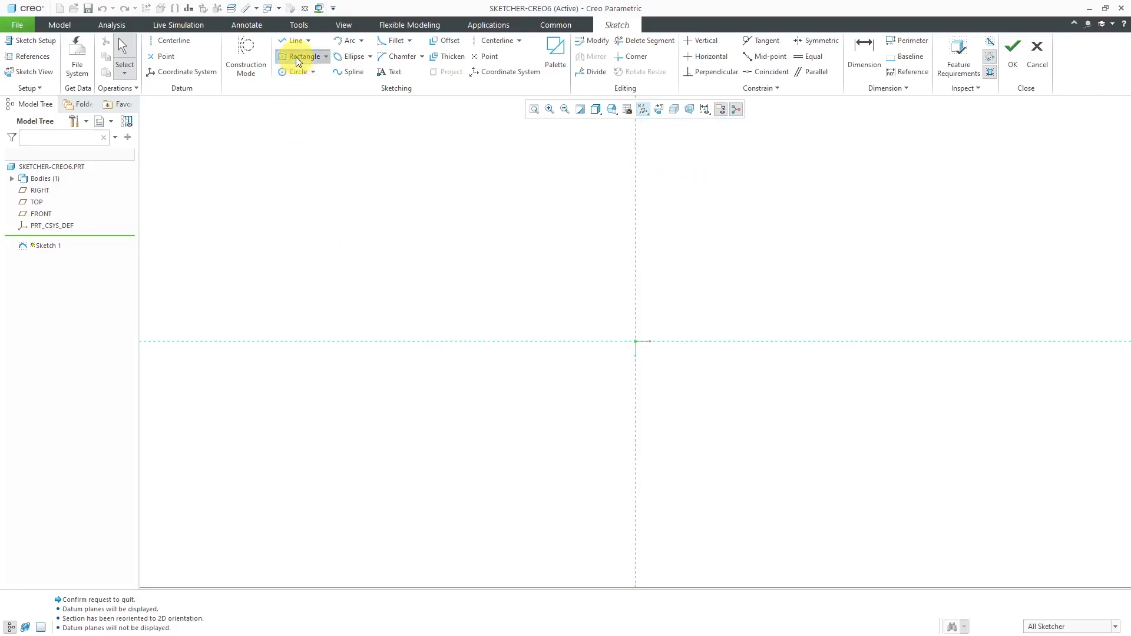
left_click(303, 57)
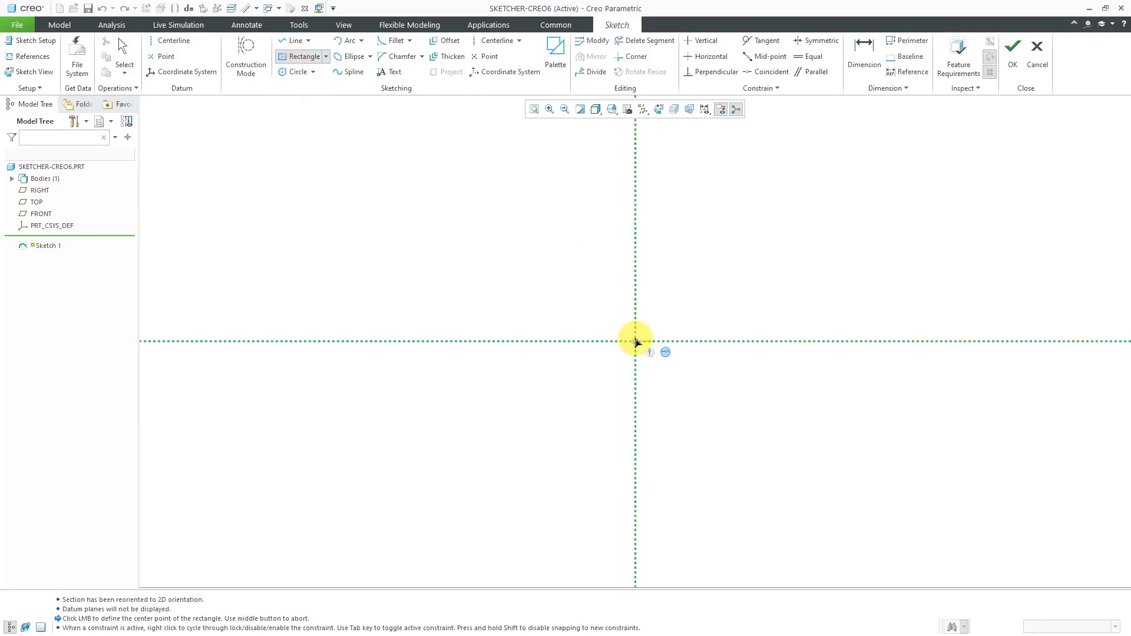
left_click_drag(635, 341, 808, 227)
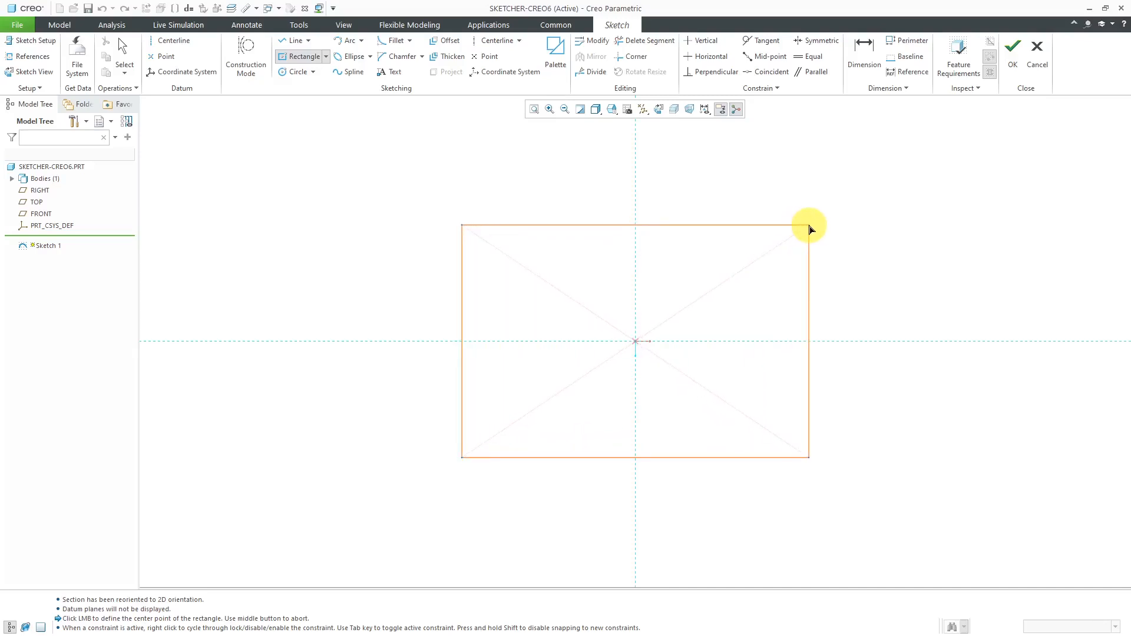
left_click(808, 225)
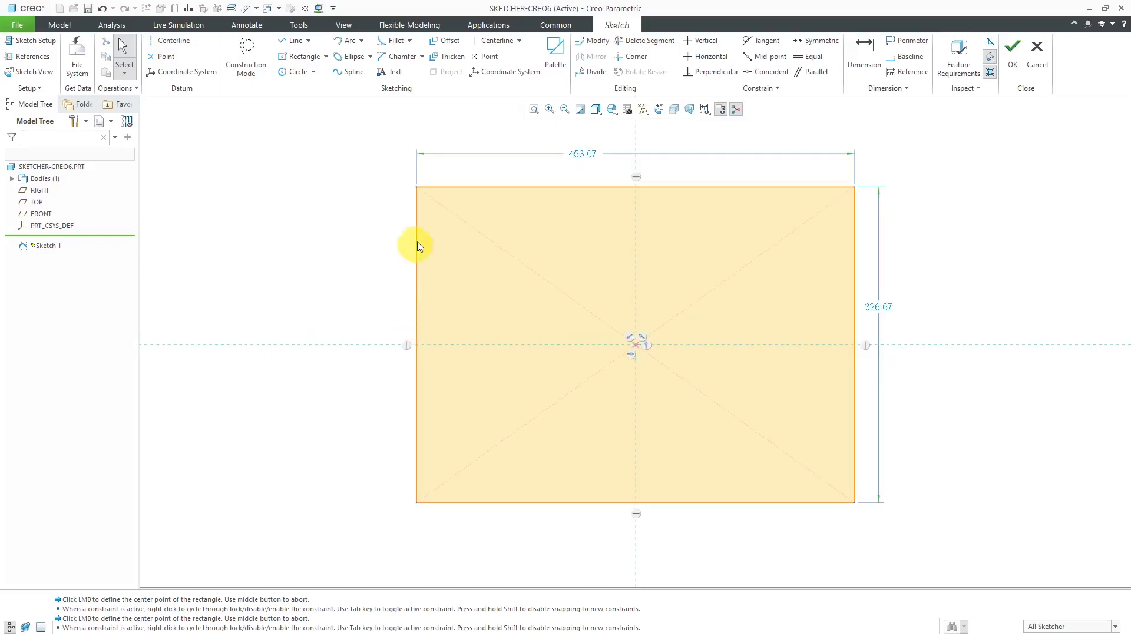
mouse_move(334, 178)
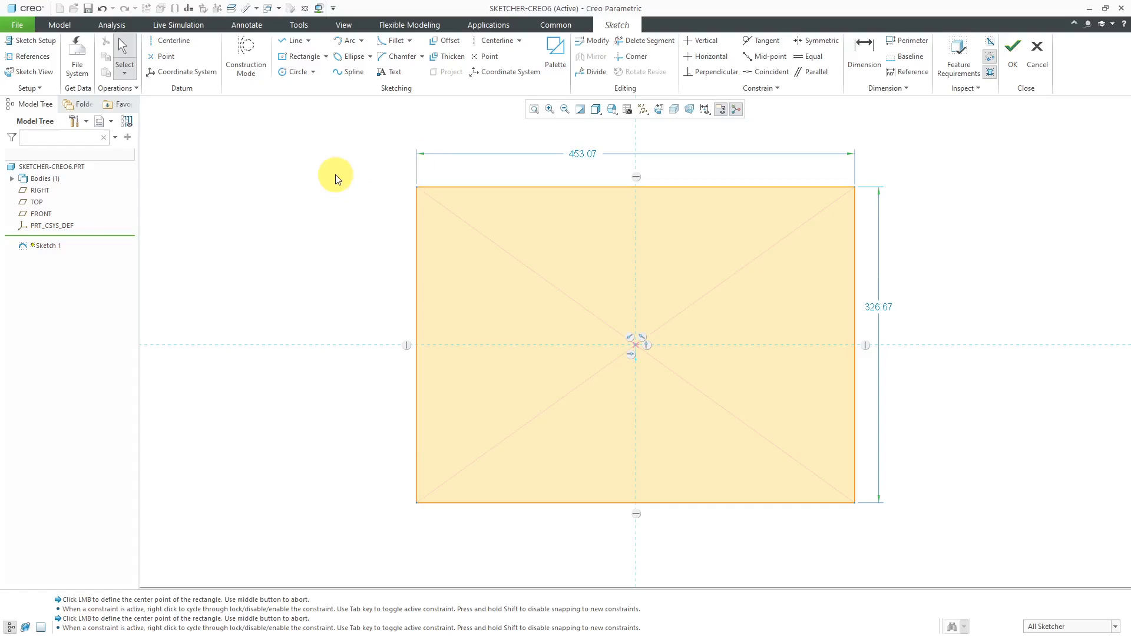
mouse_move(292, 311)
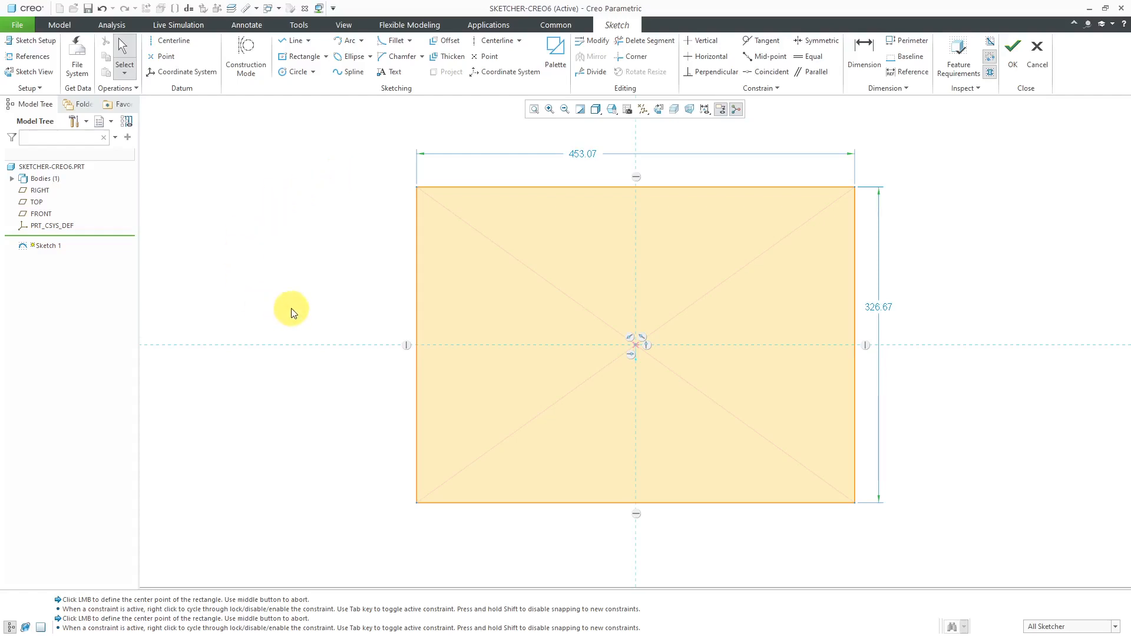
Draw a 196.54-diameter circle centred on the rectangle's top-right vertex.
left_click(295, 72)
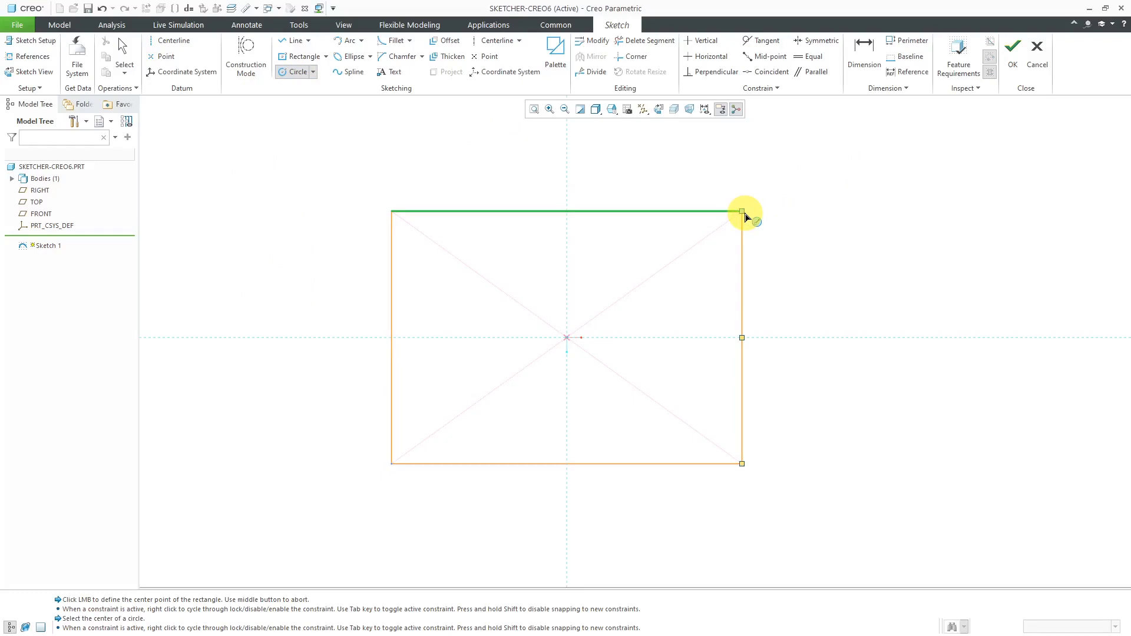
left_click(743, 211)
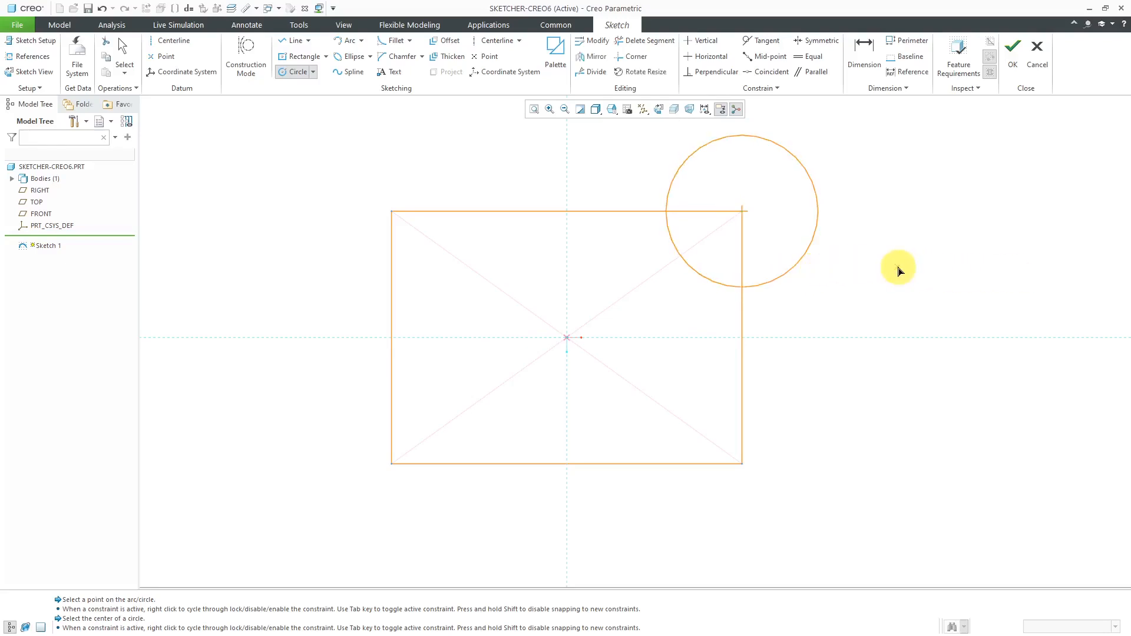
left_click(742, 202)
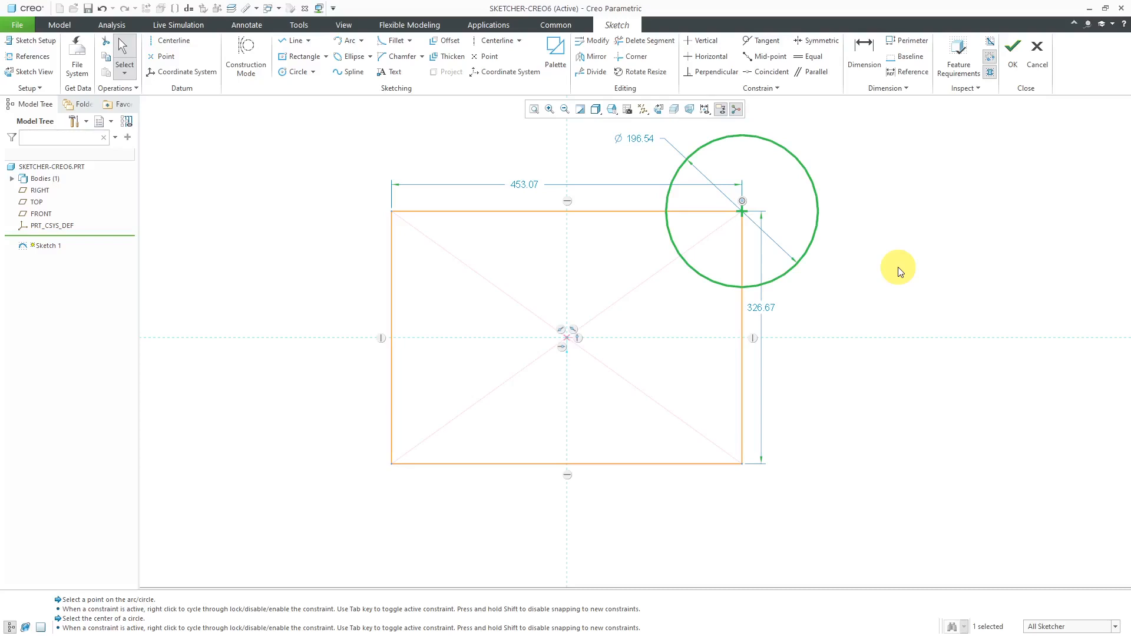
mouse_move(581, 340)
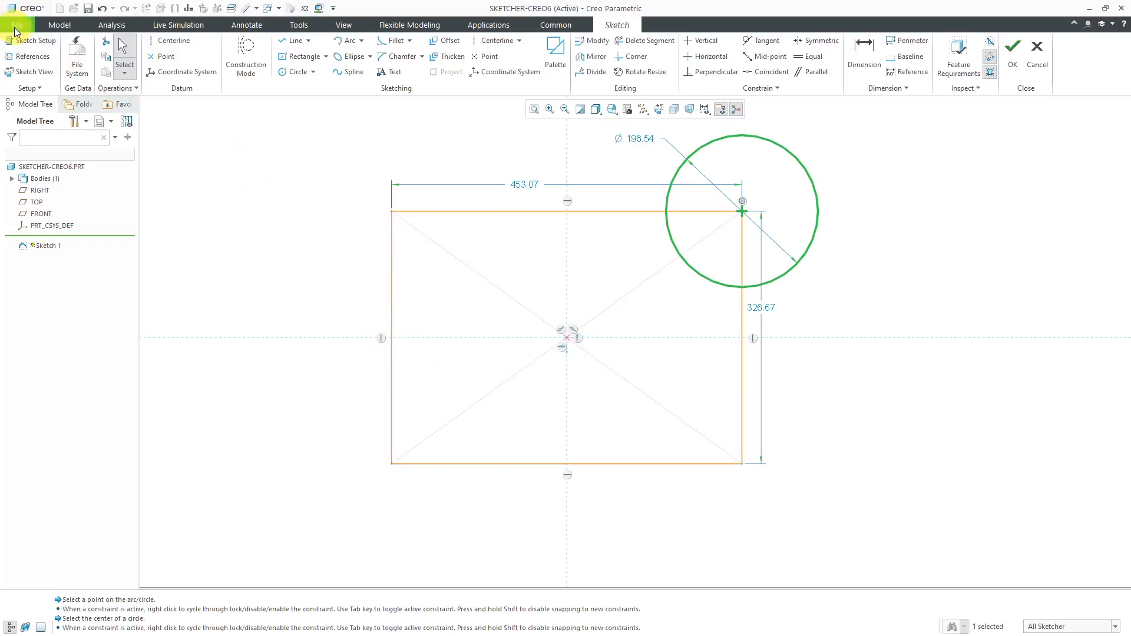
Adjust the constraint display Size slider in File > Options > Entity Display.
left_click(16, 13)
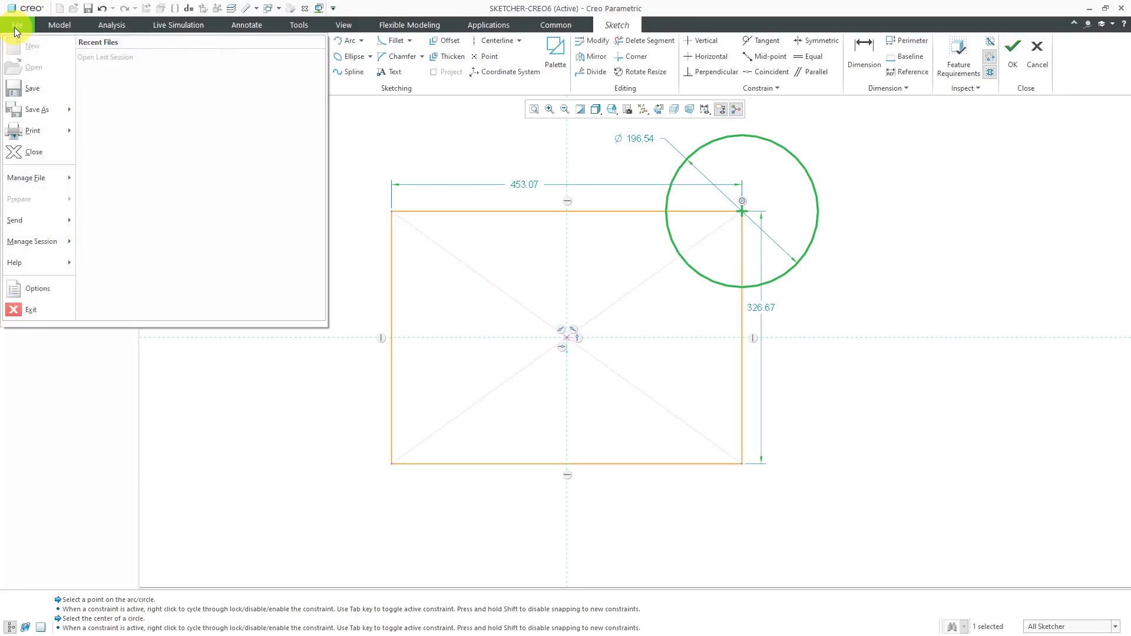
left_click(36, 288)
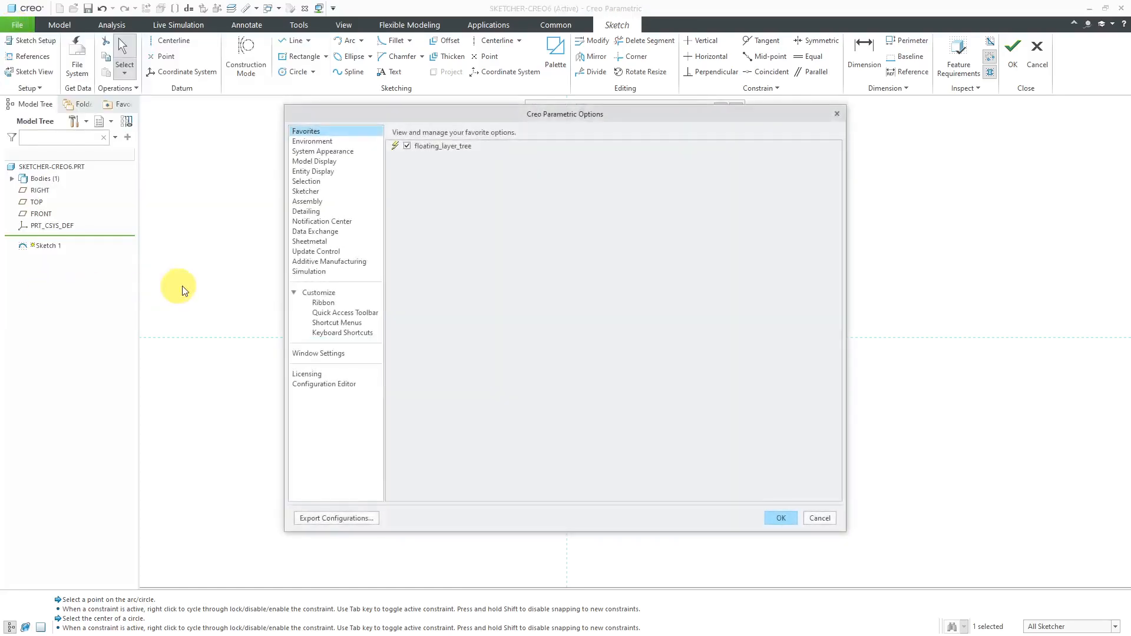
left_click(313, 171)
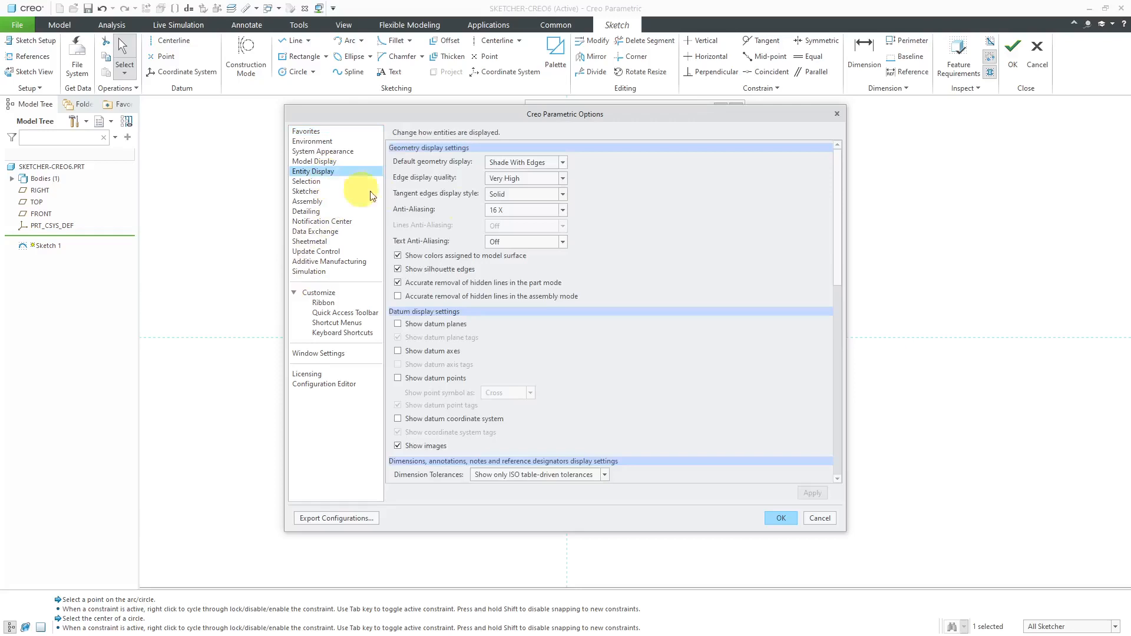
scroll("down", 3)
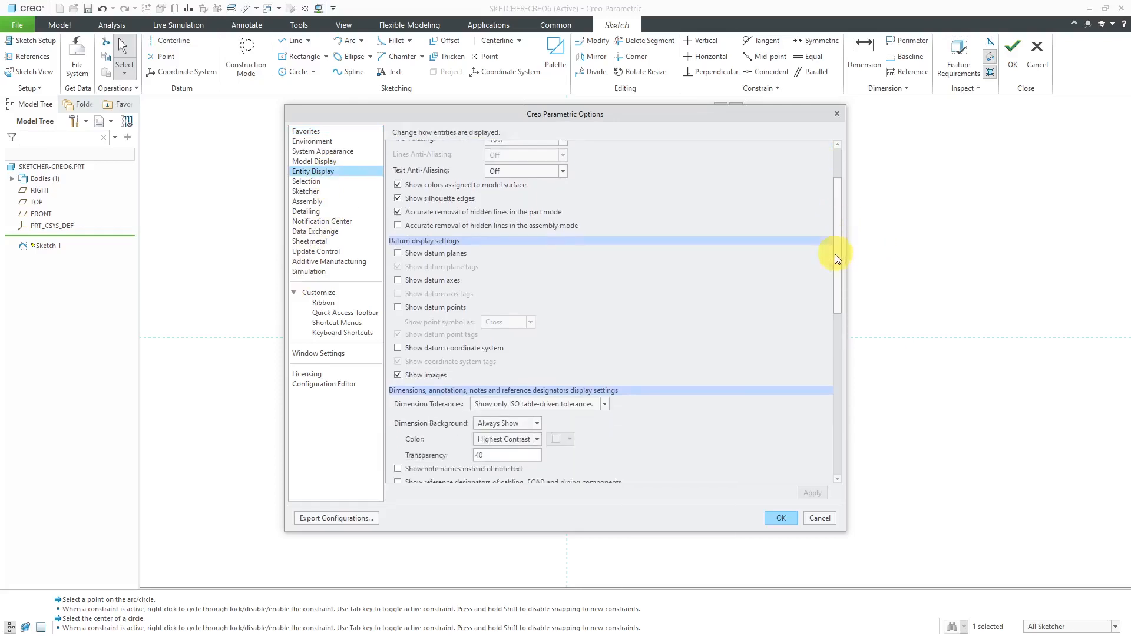
left_click_drag(836, 258, 838, 411)
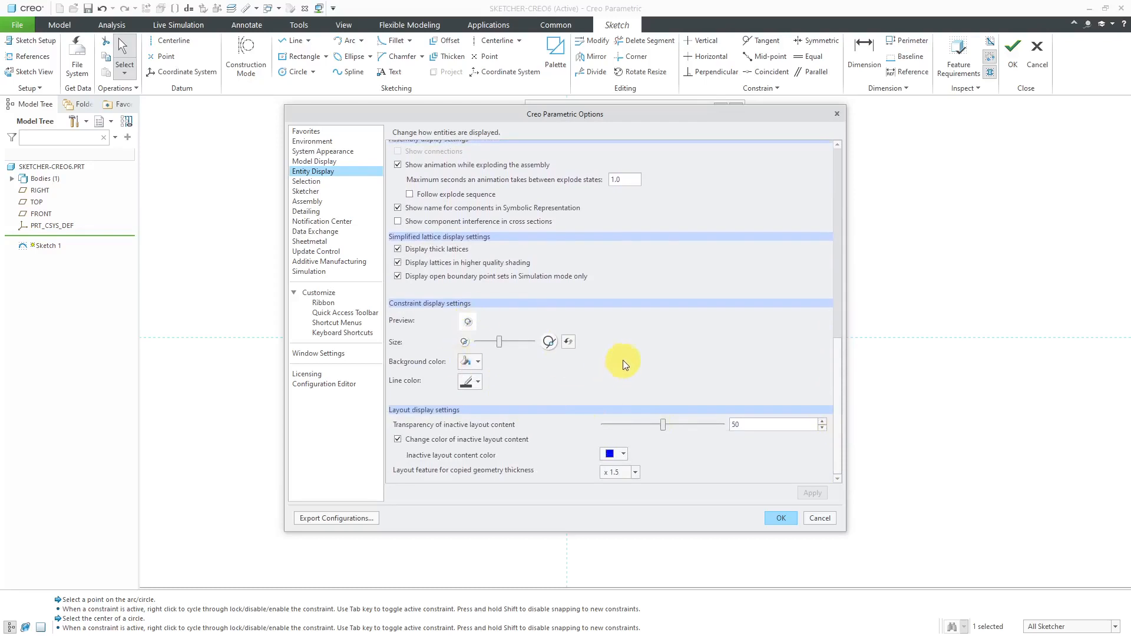
mouse_move(487, 320)
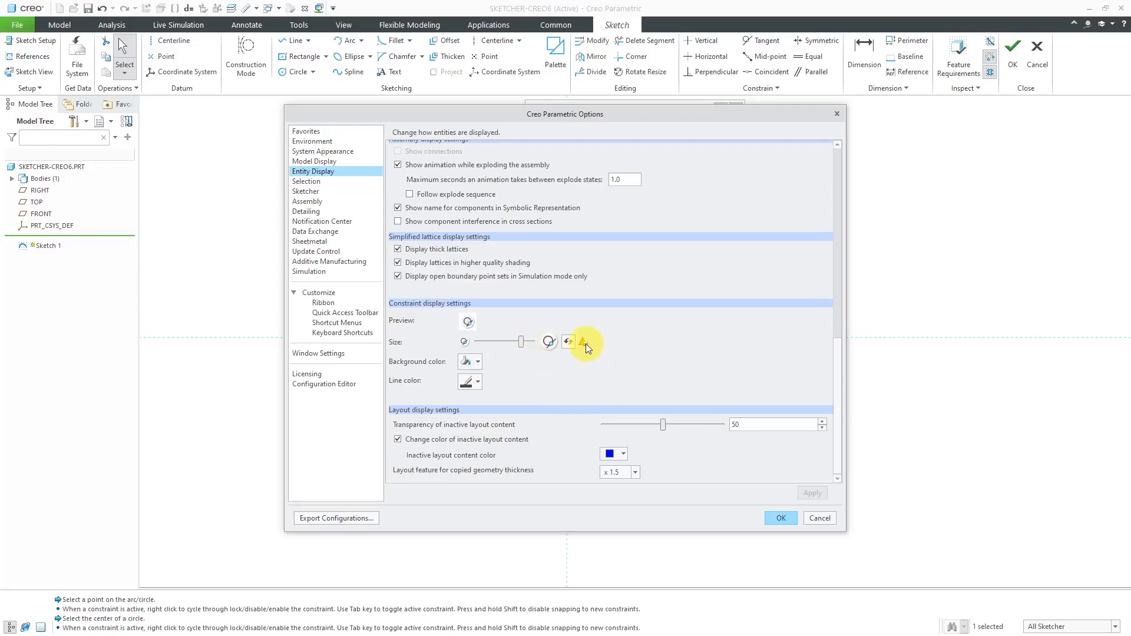
mouse_move(584, 342)
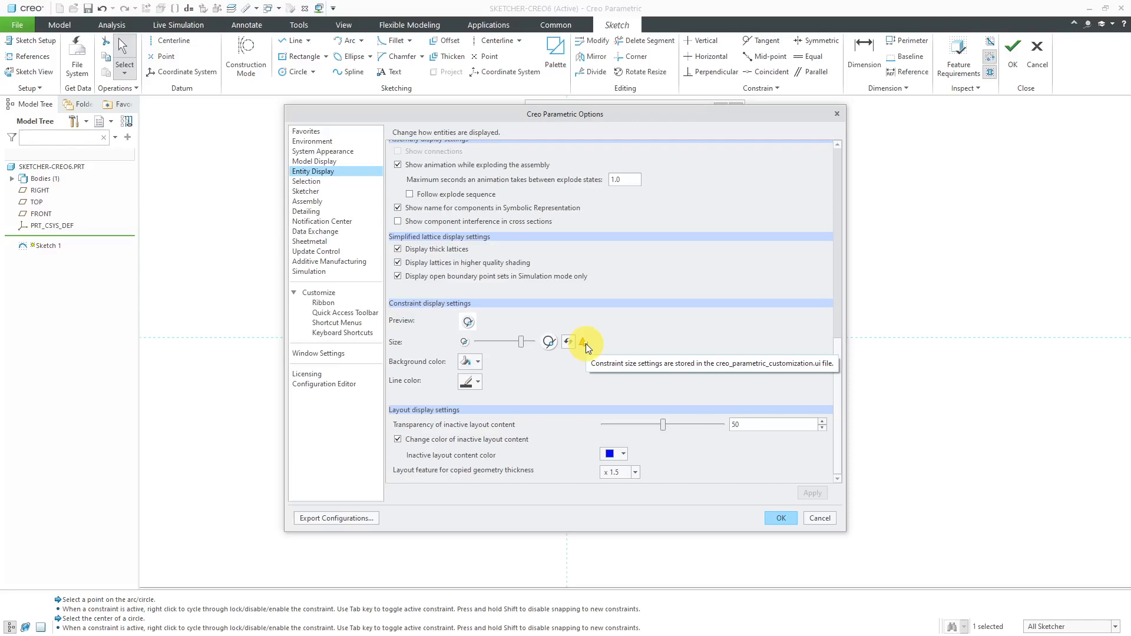
mouse_move(617, 357)
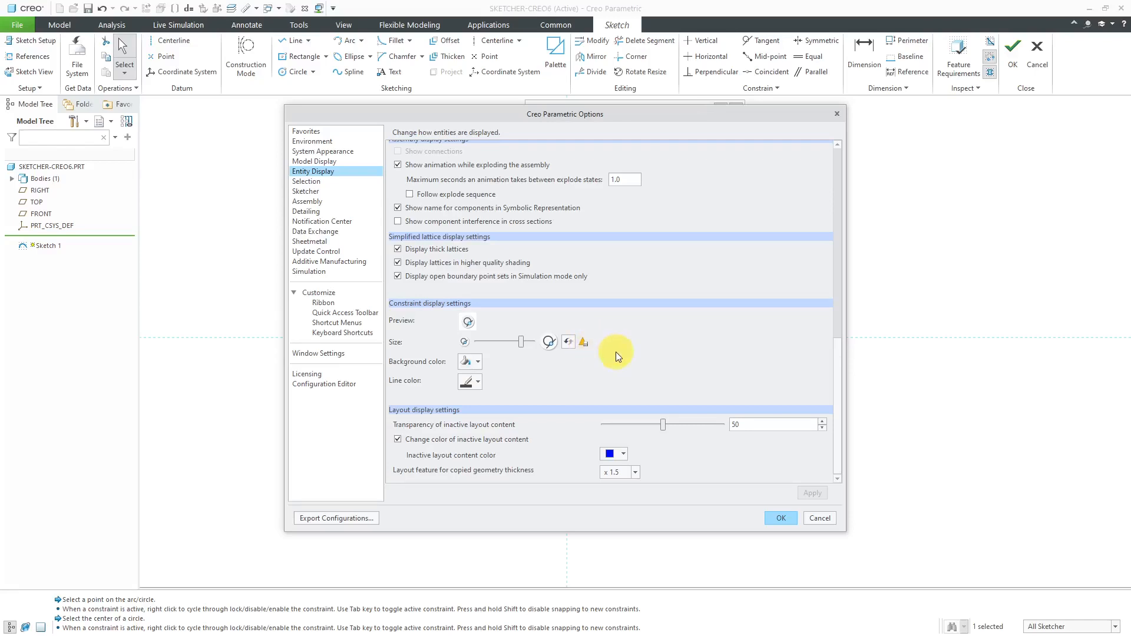
mouse_move(568, 342)
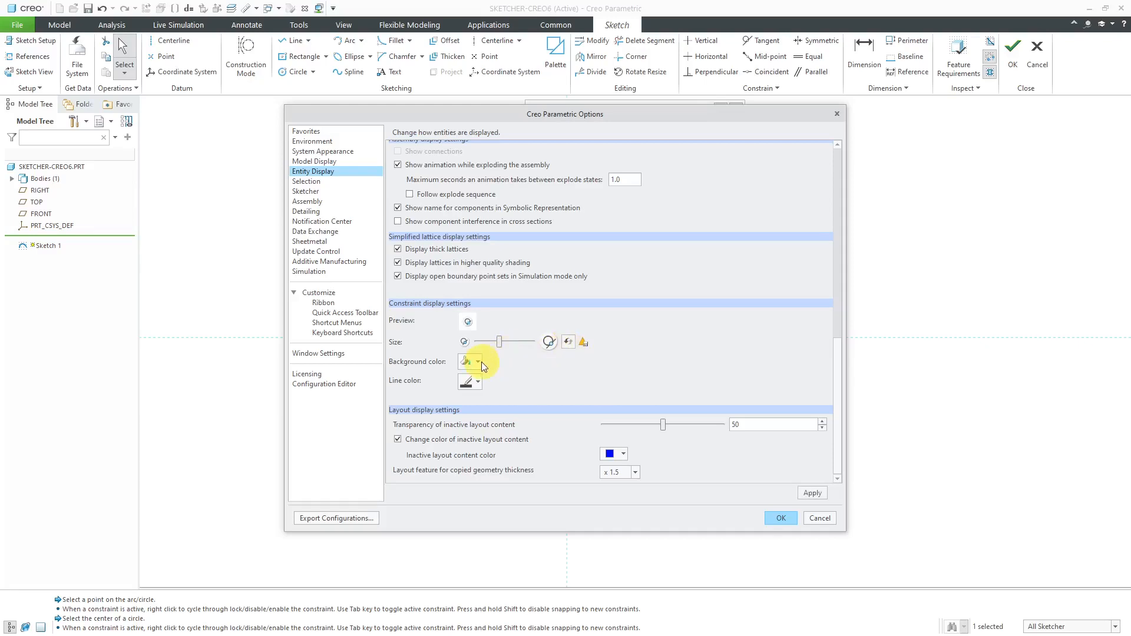
left_click(476, 360)
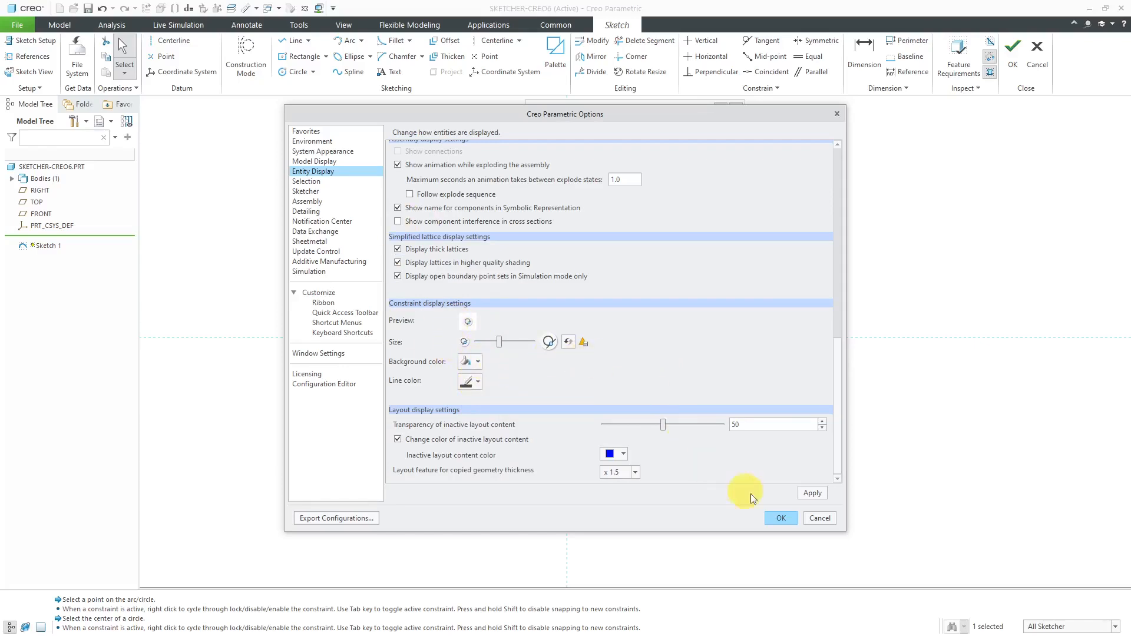
Close Options and mirror the circle across the vertical centreline to the top-left corner.
left_click(819, 518)
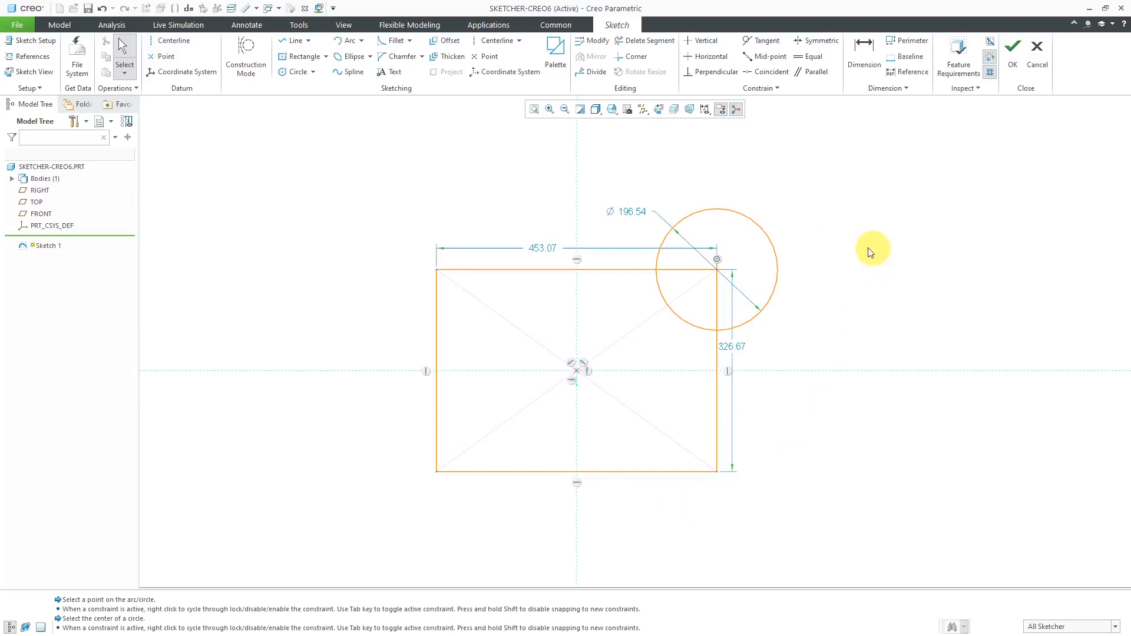
mouse_move(786, 268)
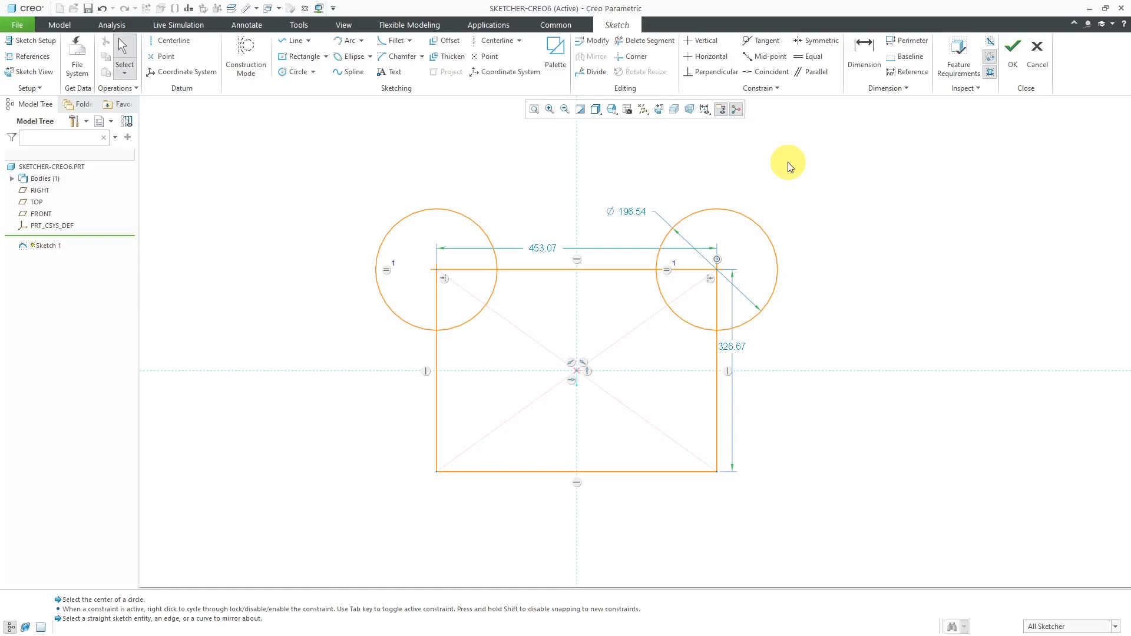
left_click(494, 41)
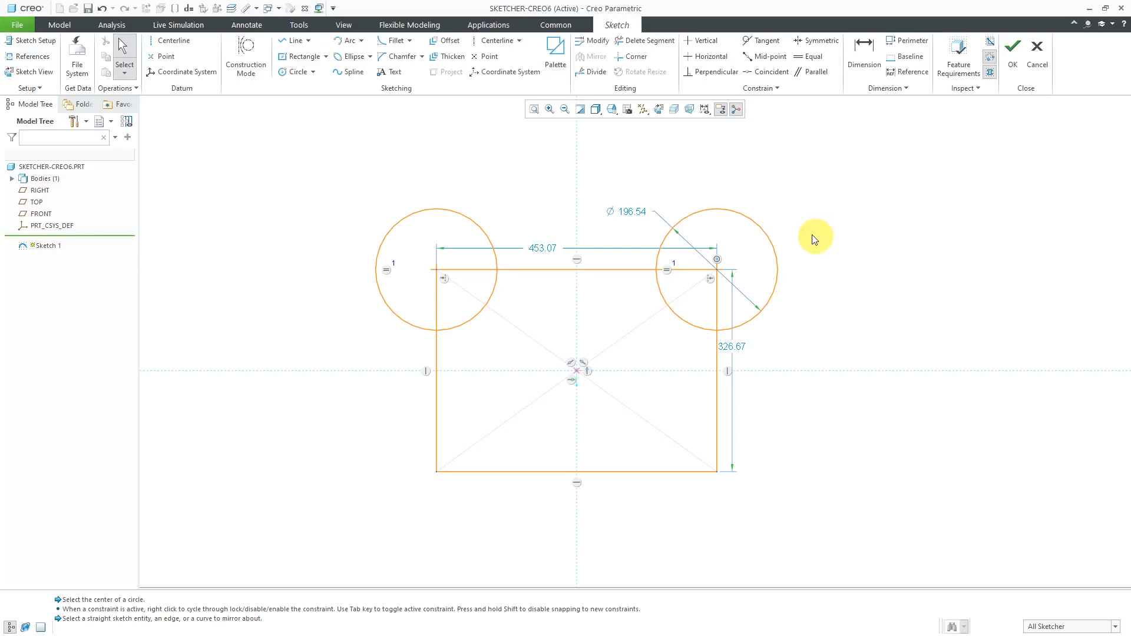
Change the rectangle dimensions to 400 by 320 and both circle diameters to 200.
left_click(864, 45)
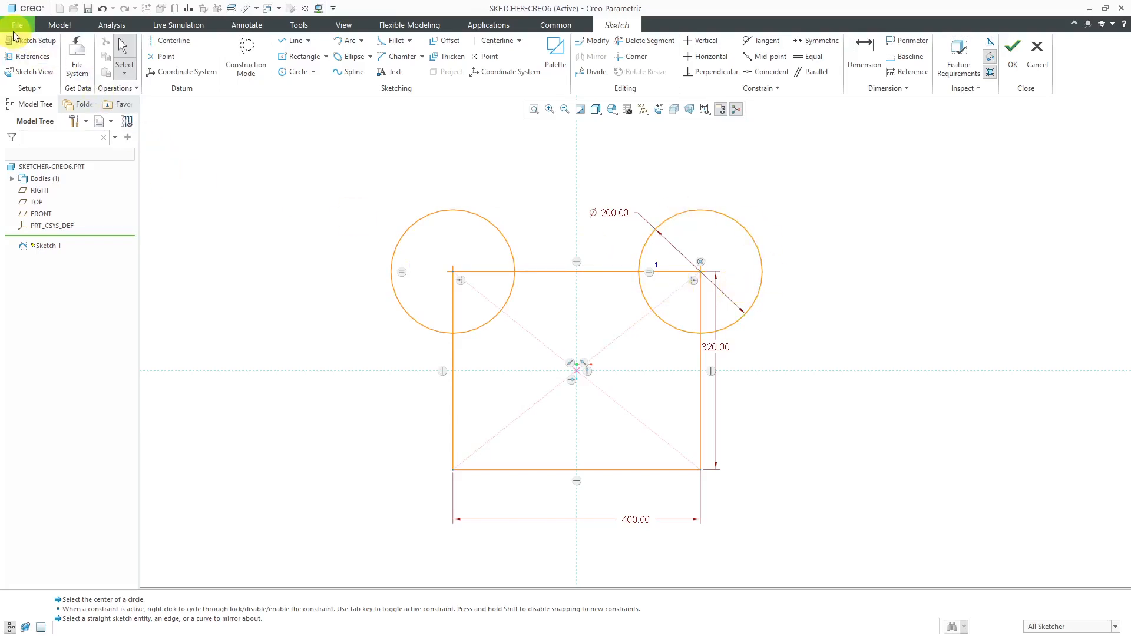
Browse the Sketcher category in File > Options and cancel without changes.
left_click(17, 24)
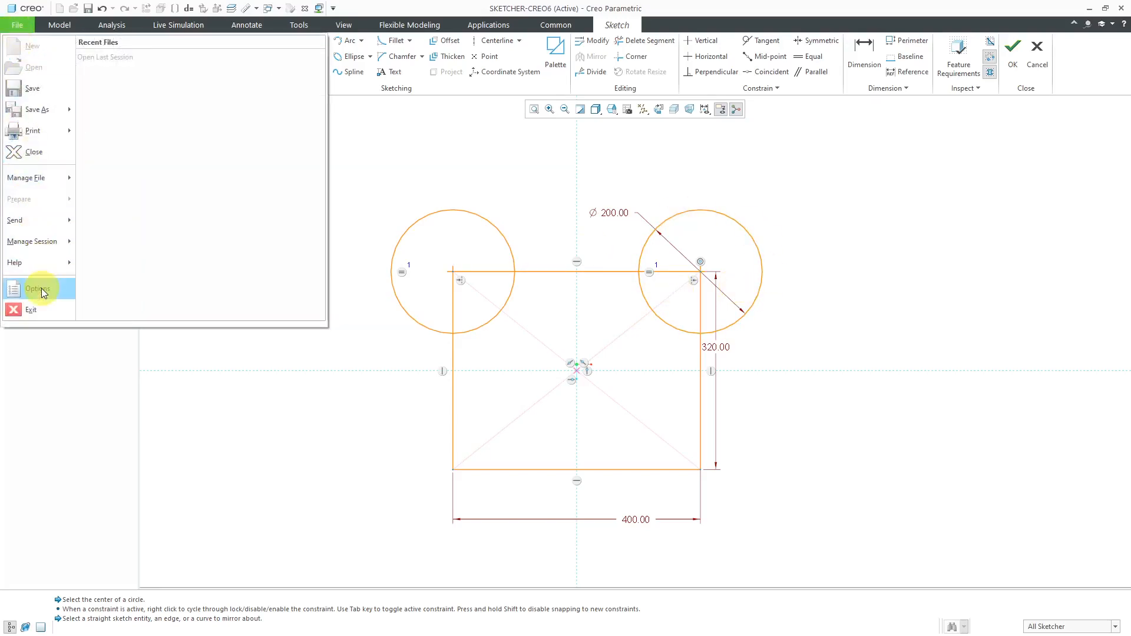
left_click(36, 288)
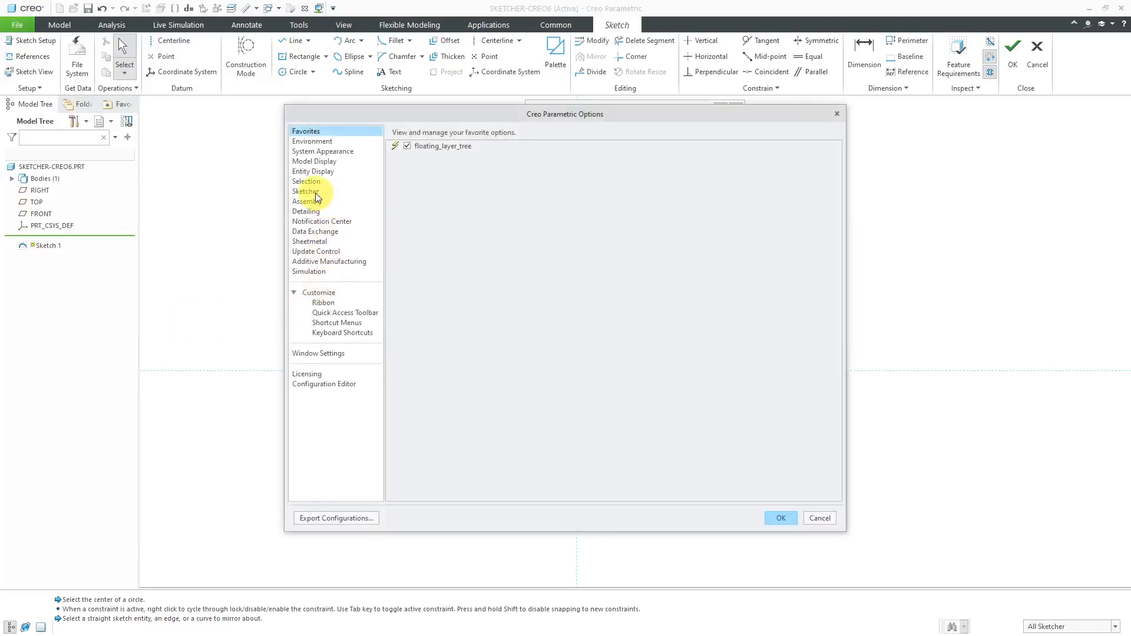
left_click(305, 191)
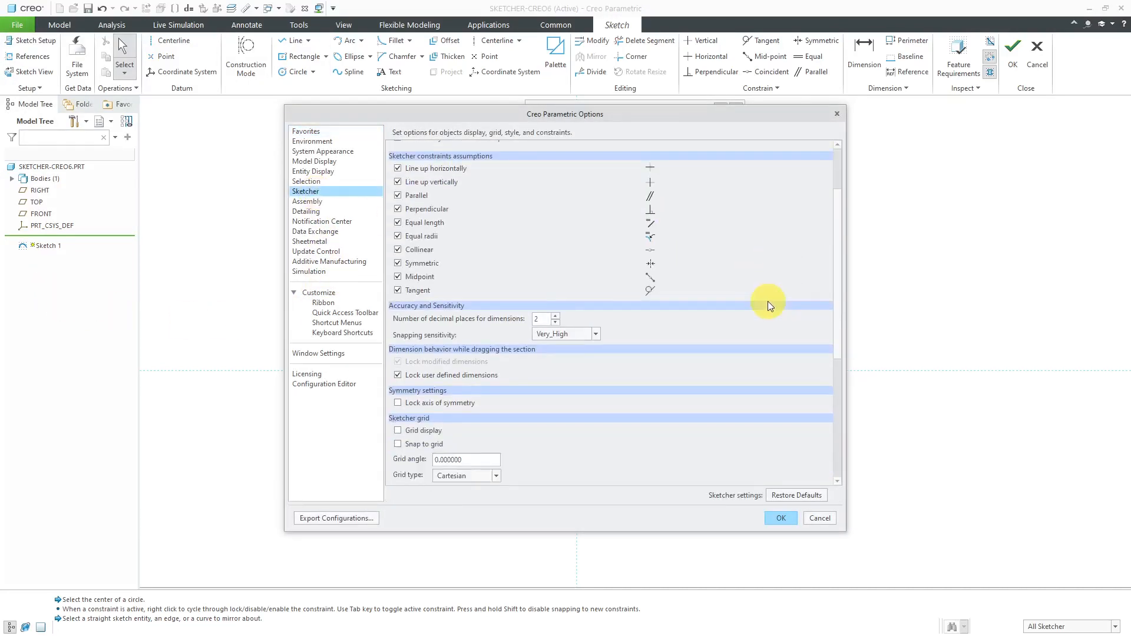
scroll("down", 3)
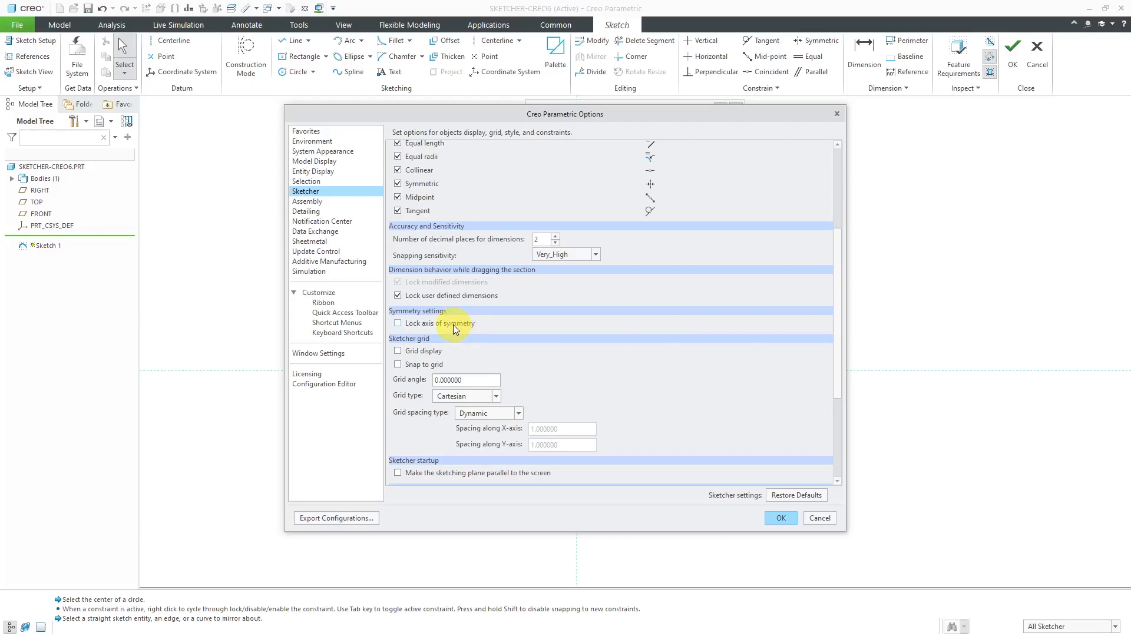
mouse_move(440, 324)
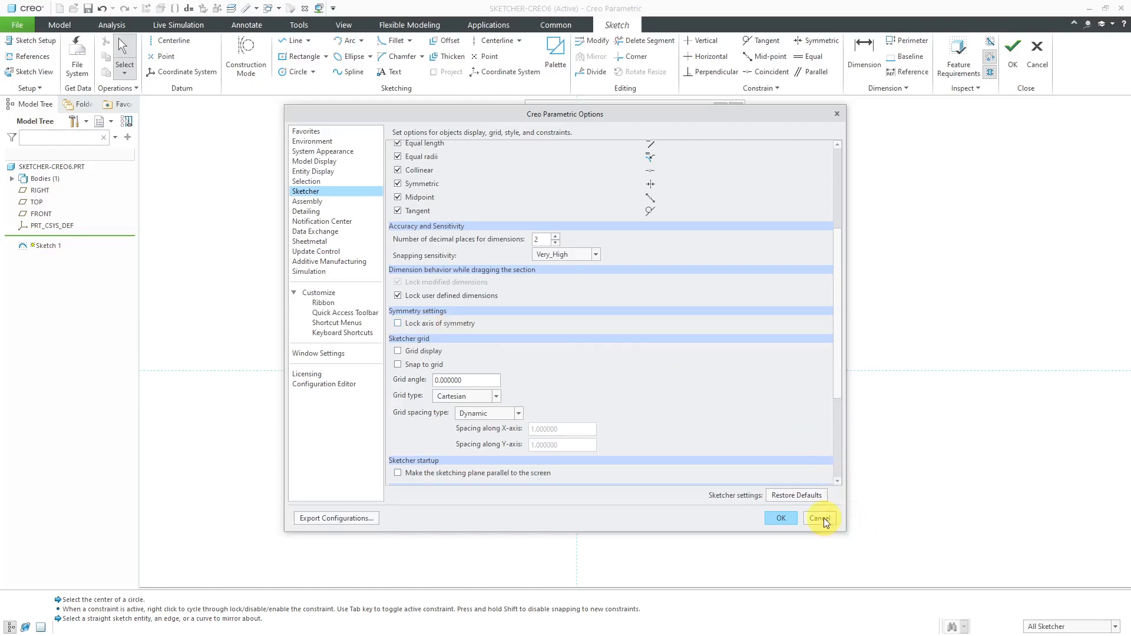
left_click(819, 518)
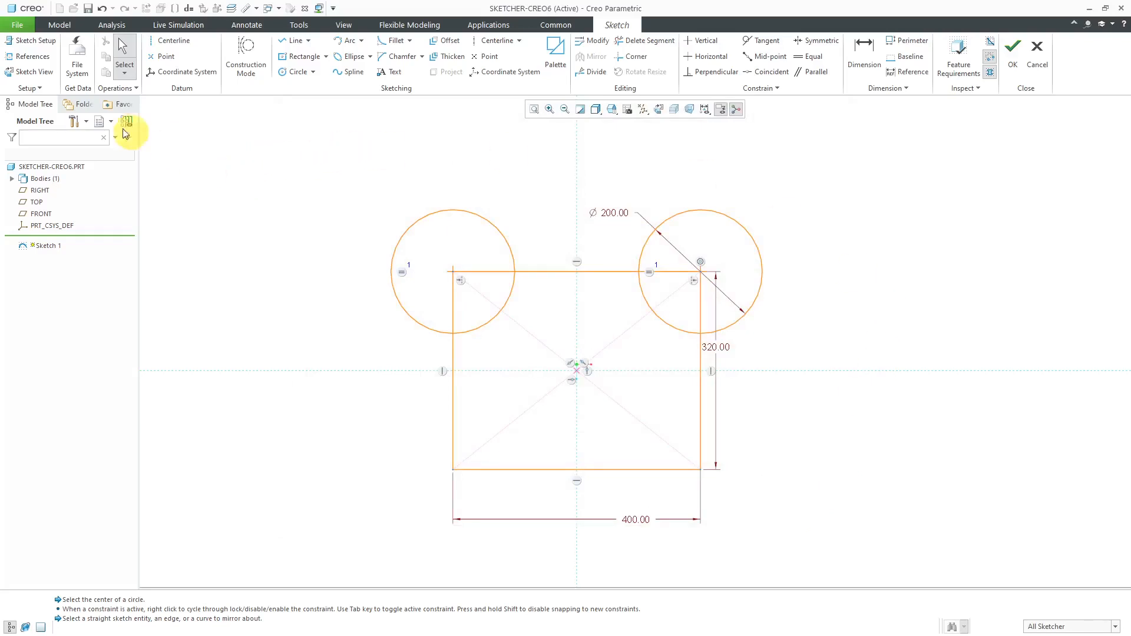
Review Snapping Settings: snap to model geometry on, grid snapping off.
left_click(28, 87)
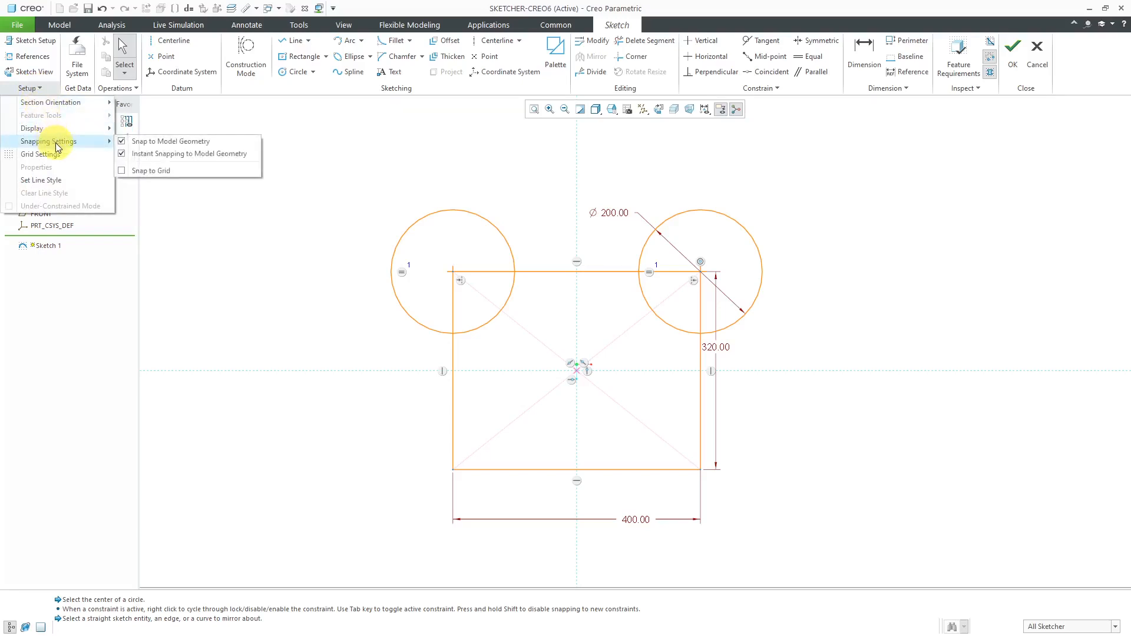
mouse_move(49, 140)
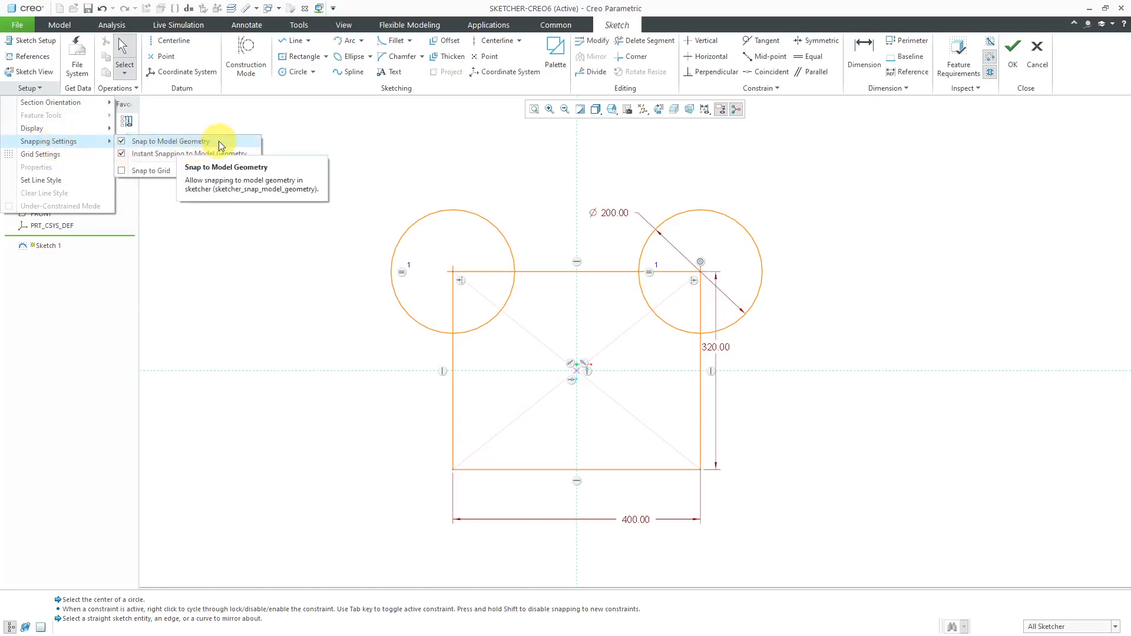
mouse_move(220, 154)
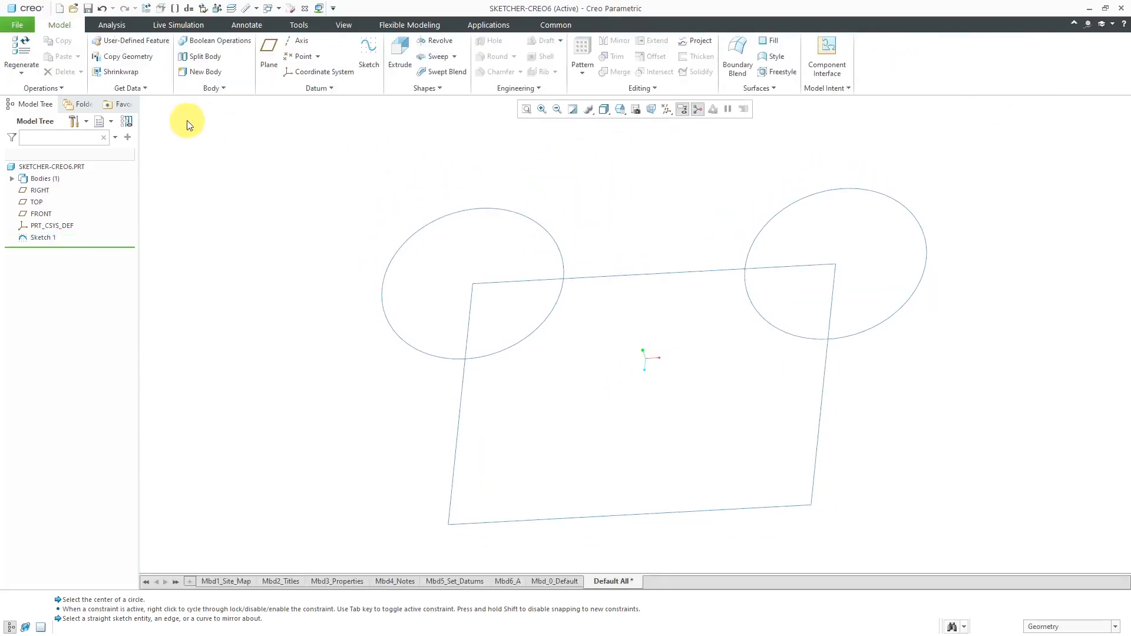
Bring up the Configuration Editor's Find Option dialog from File > Options.
left_click(16, 25)
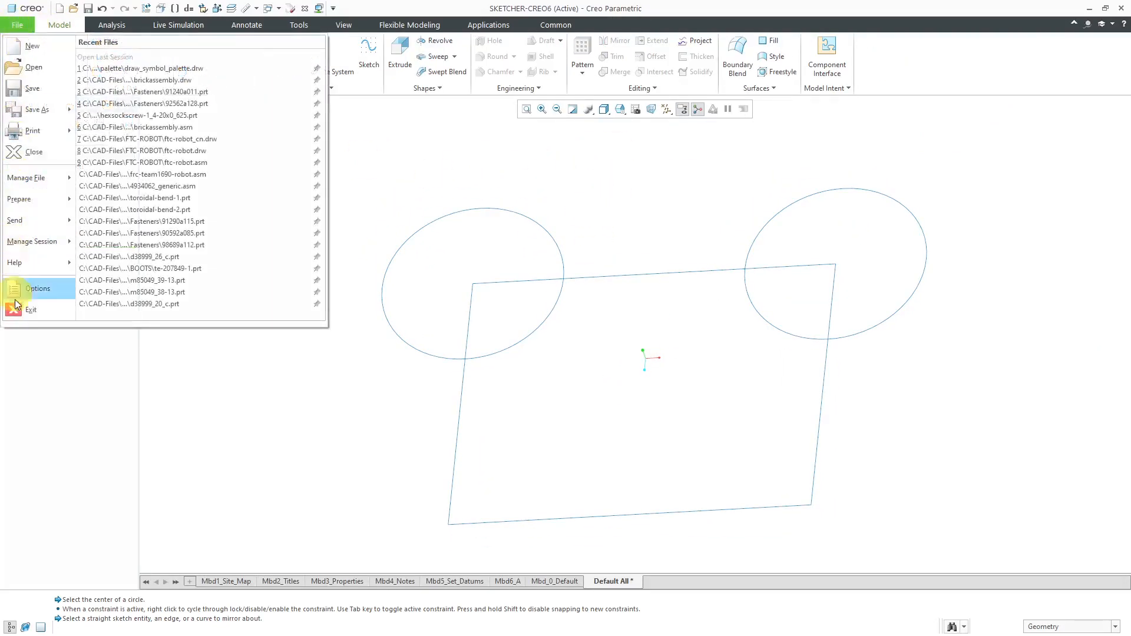
left_click(36, 289)
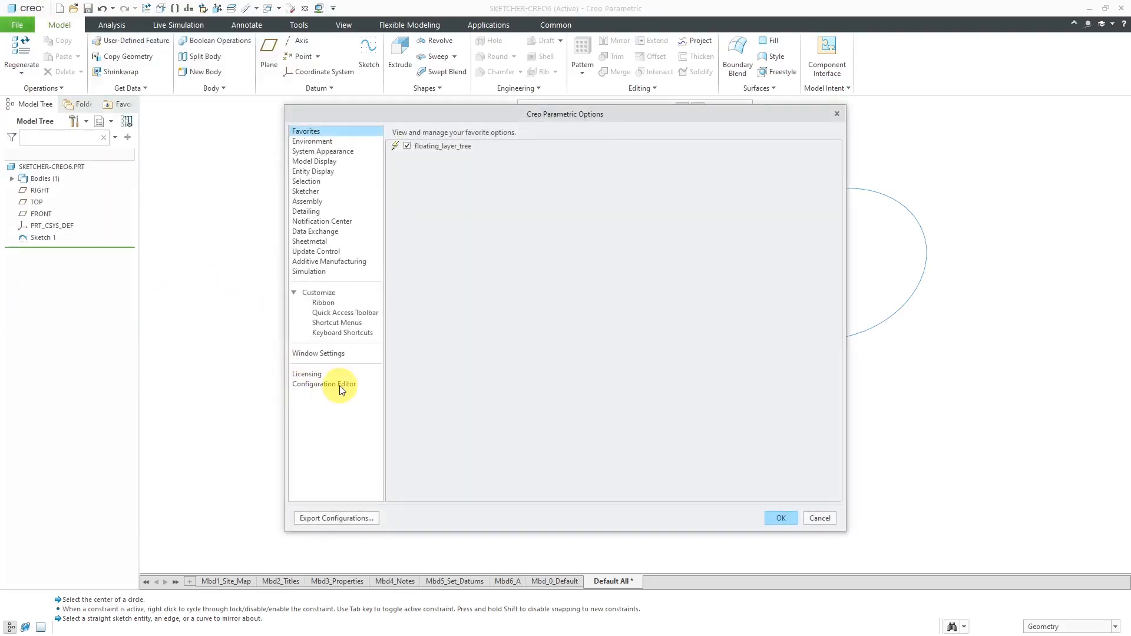
left_click(324, 384)
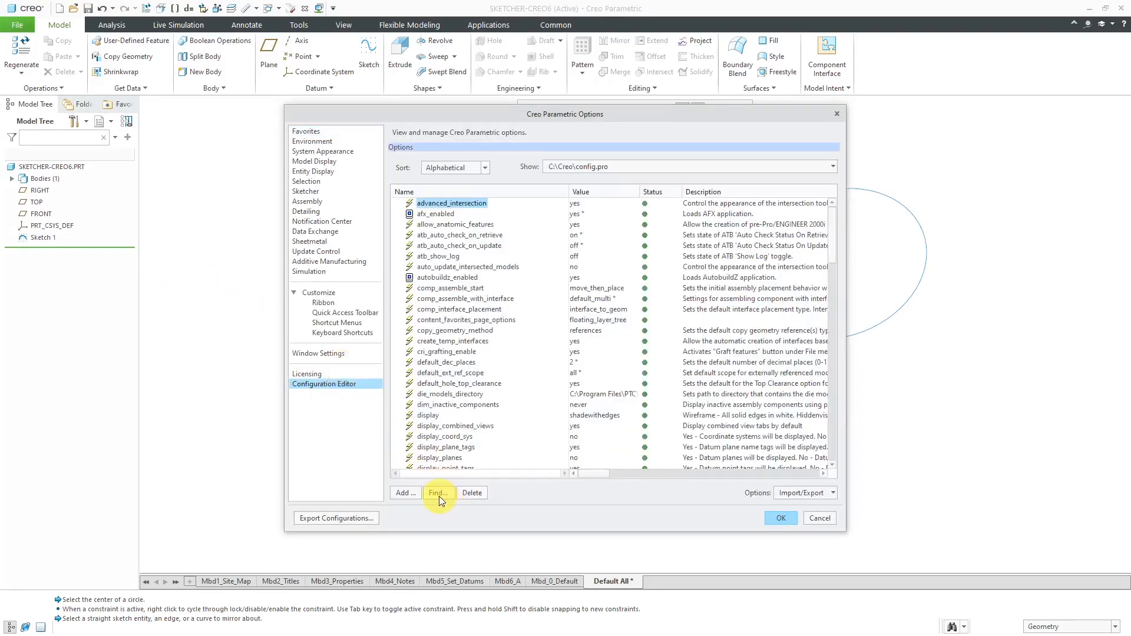
left_click(437, 492)
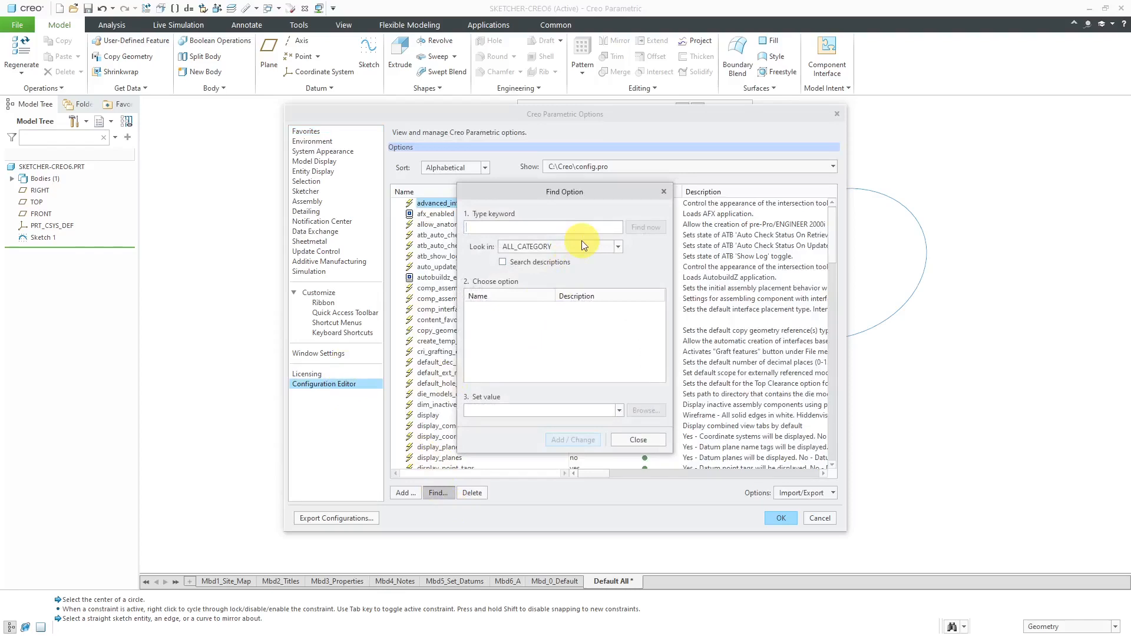
Search configuration options for 'ske' and inspect options like show_sketcher_constr_dyn_edit.
type("sketcher")
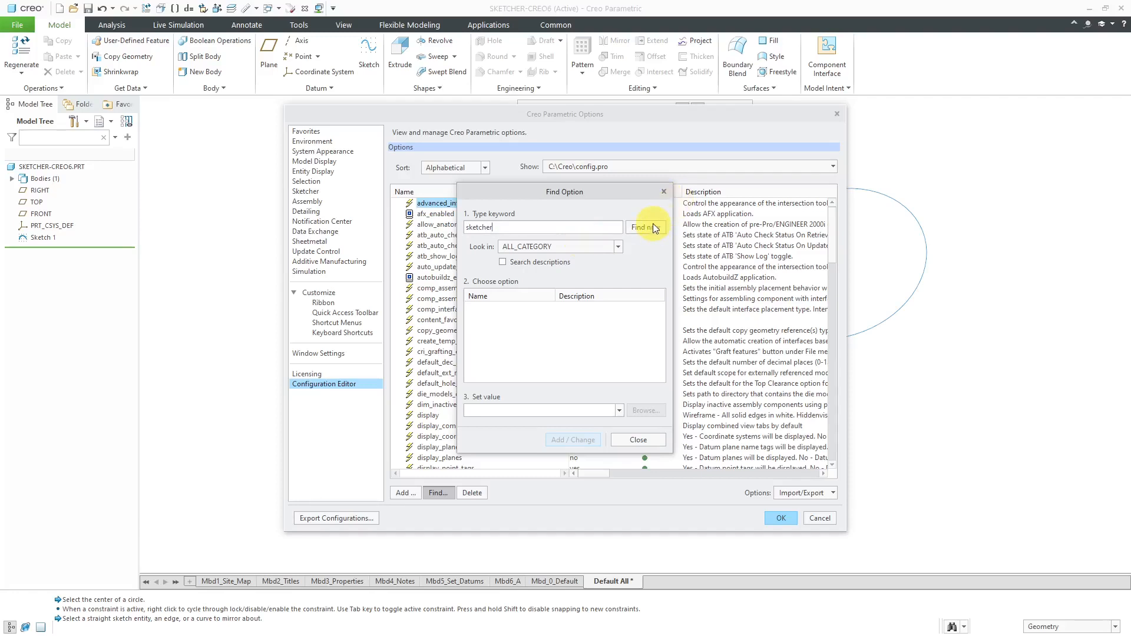
left_click(644, 228)
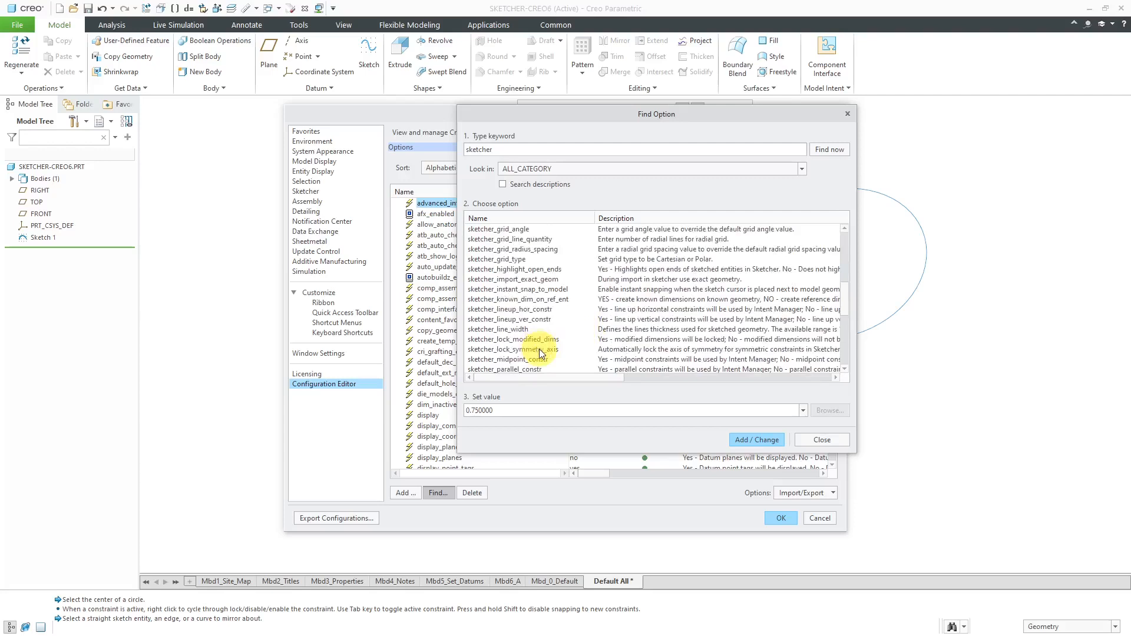
left_click(513, 350)
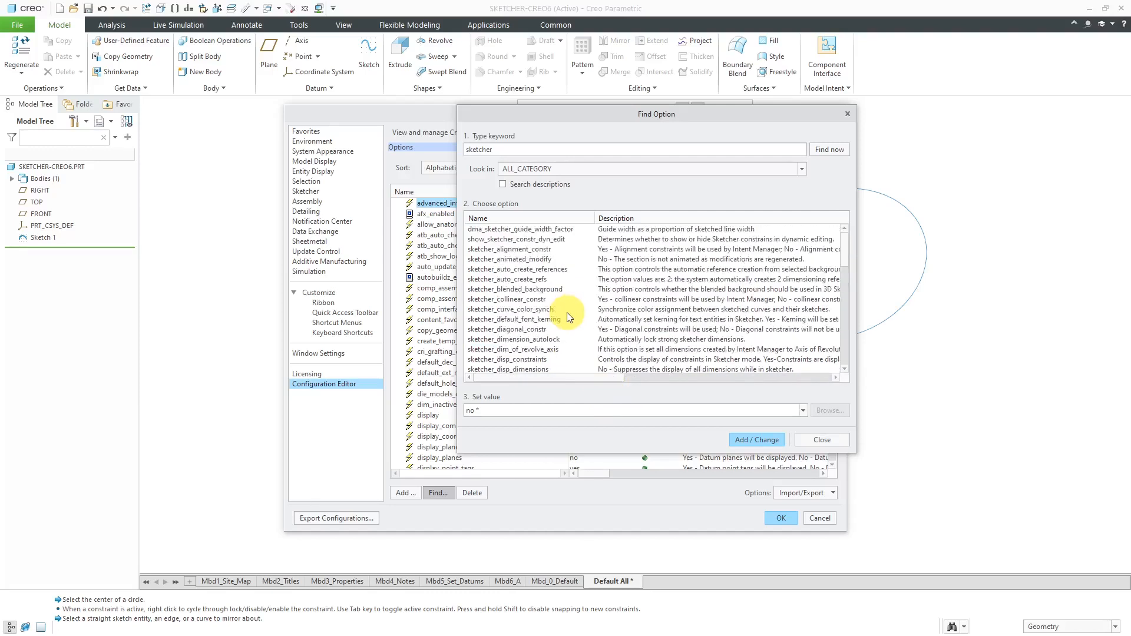
left_click(516, 239)
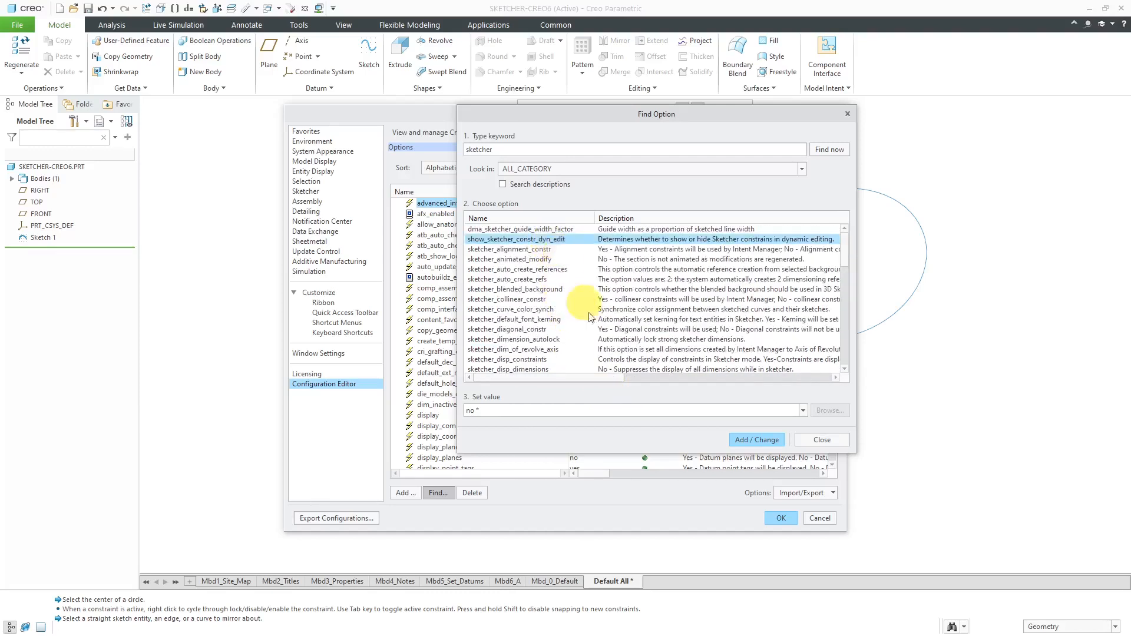
mouse_move(552, 267)
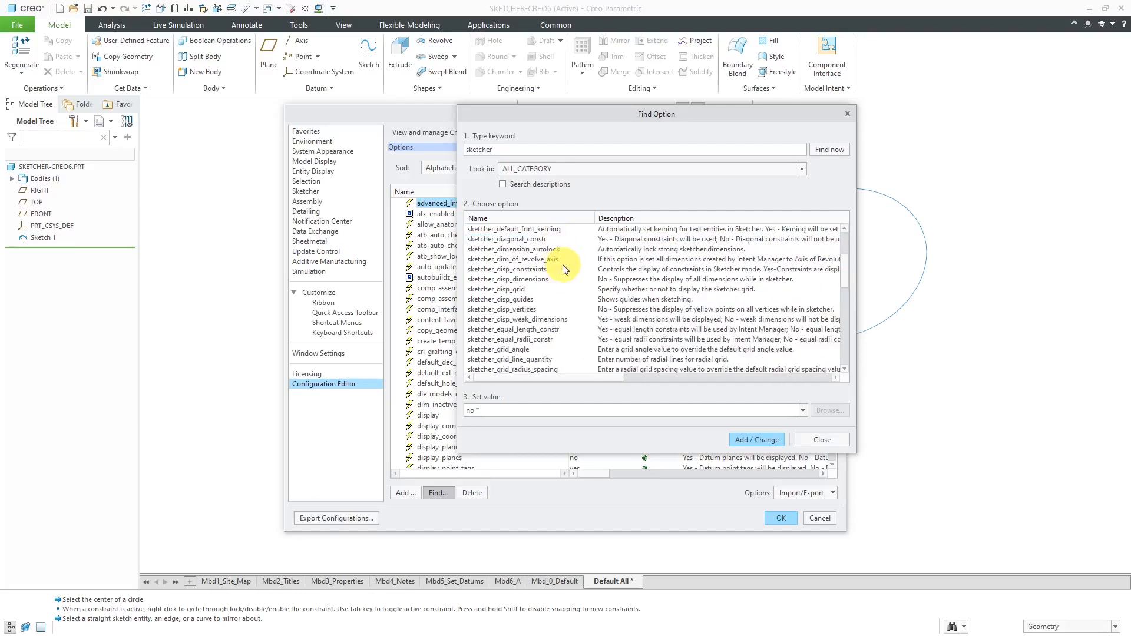
scroll("down", 3)
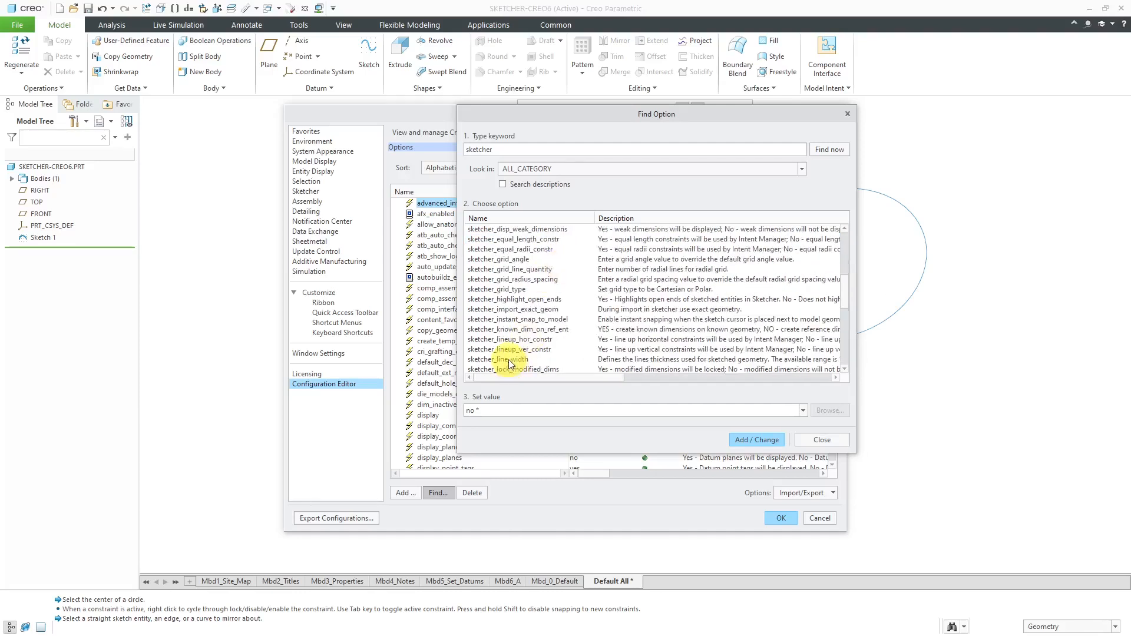
left_click(498, 359)
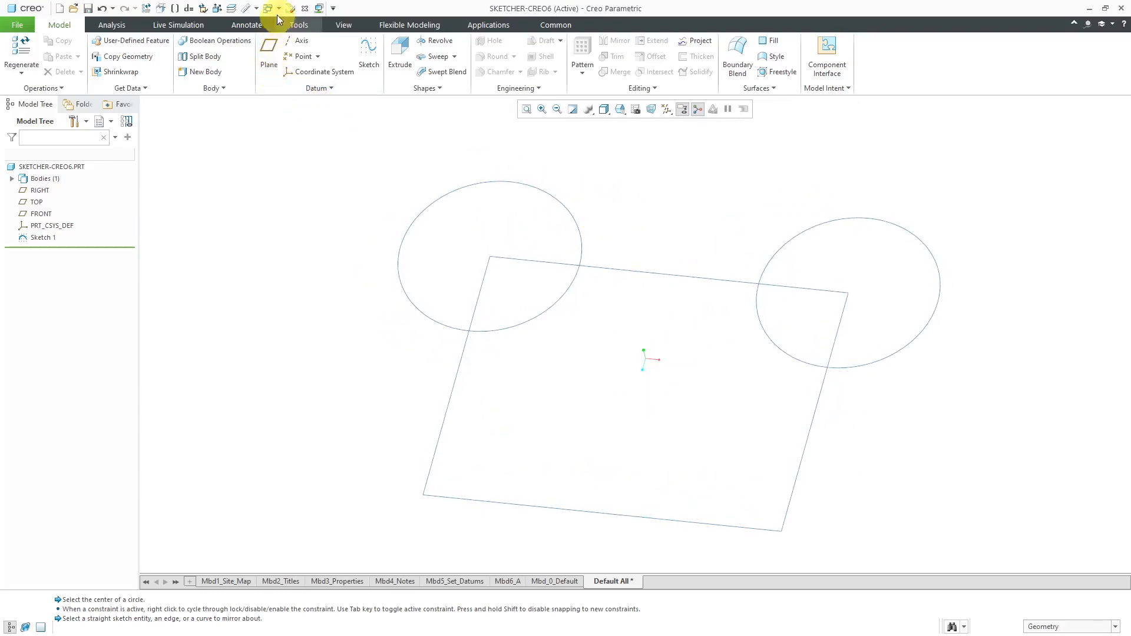
Switch to the MULTIBODY.PRT window from the Quick Access Toolbar window list.
left_click(278, 8)
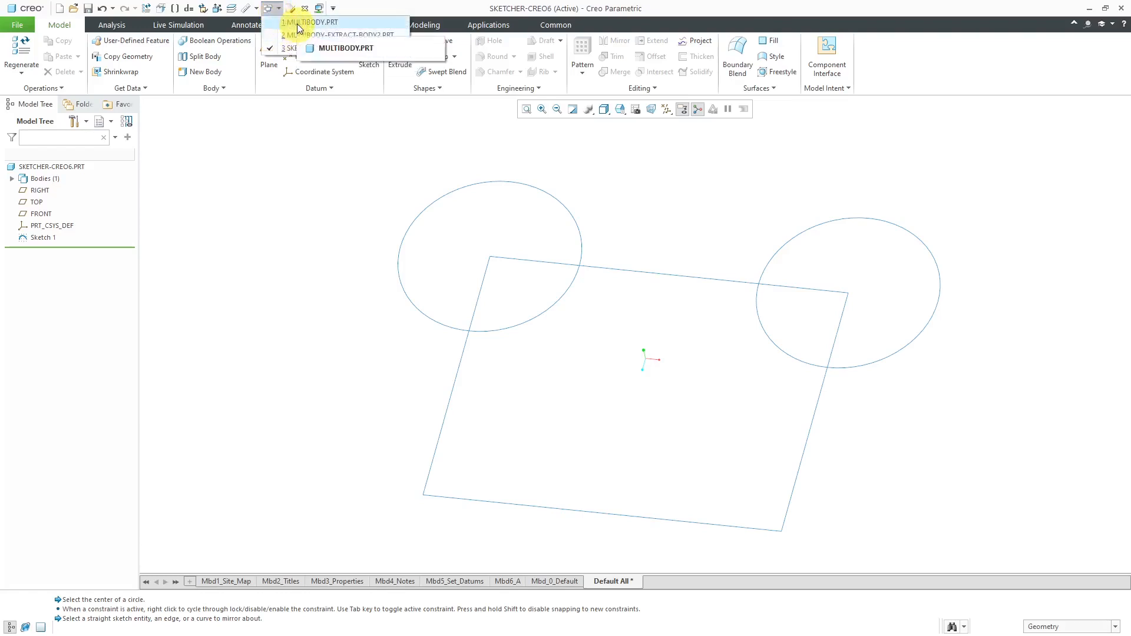
left_click(346, 48)
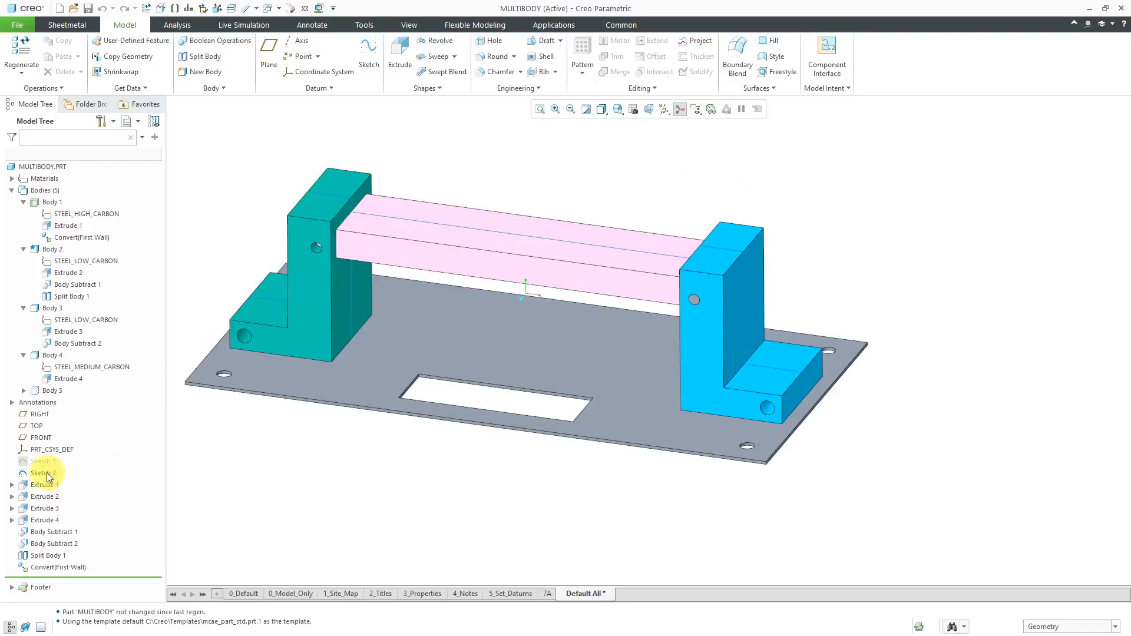
Display Sketch 2's dimensions, briefly show its constraint symbols, then hide them.
left_click(42, 473)
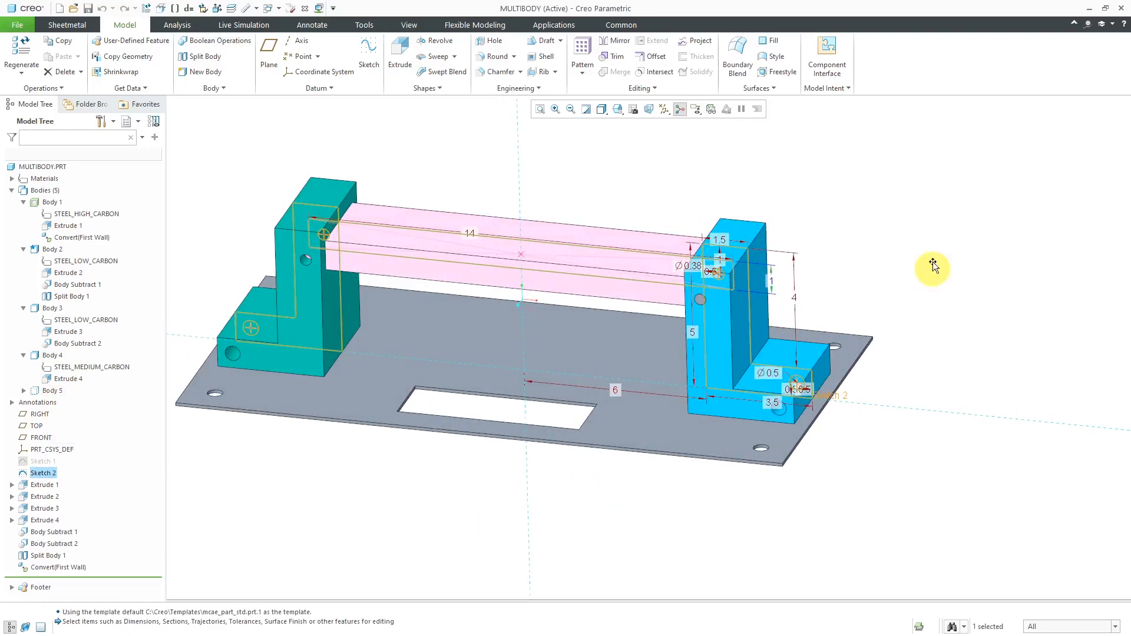
right_click(933, 266)
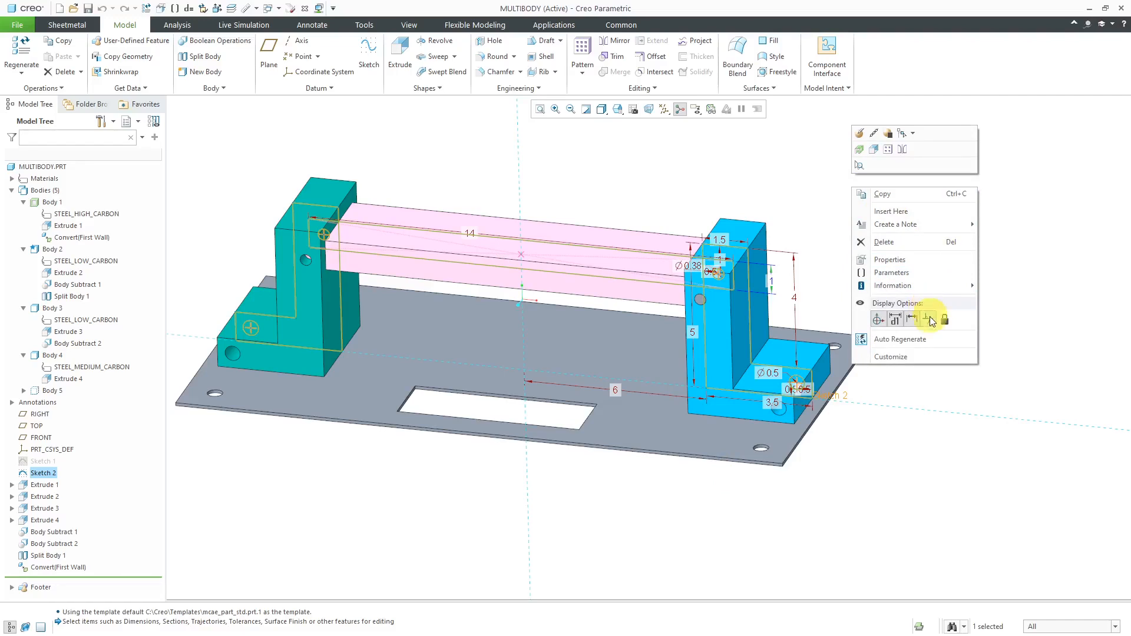
mouse_move(928, 320)
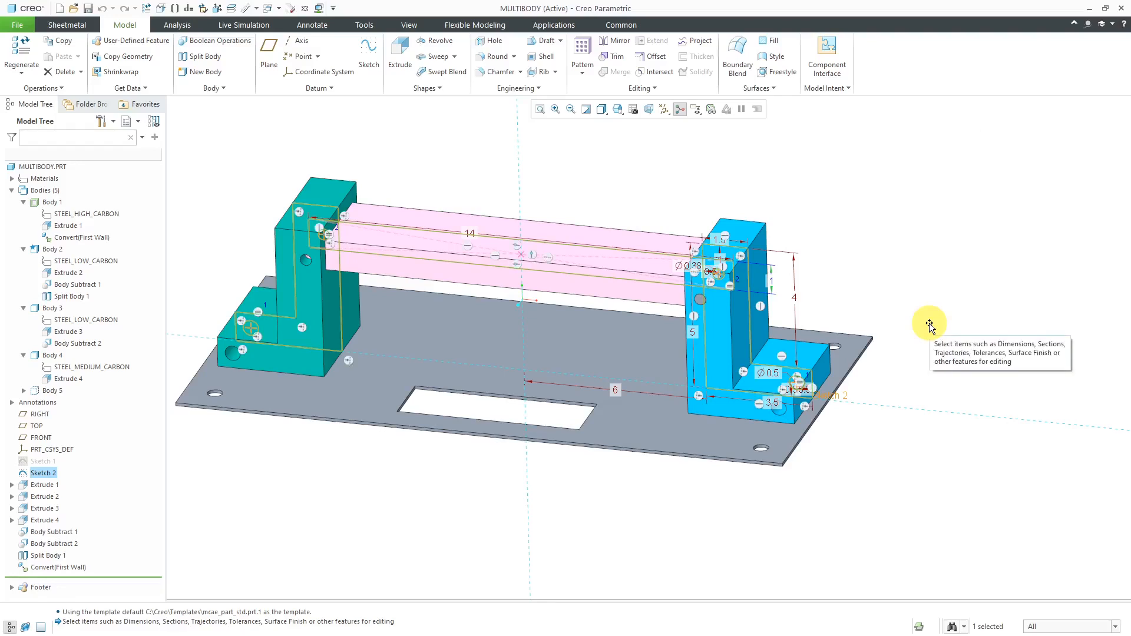
mouse_move(903, 217)
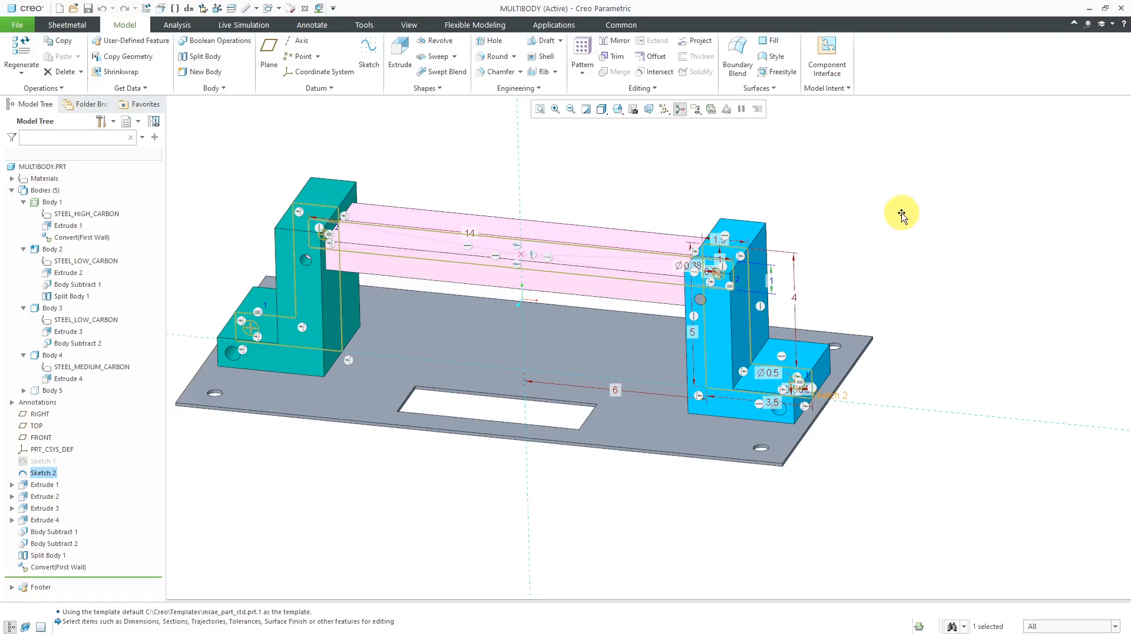
right_click(902, 216)
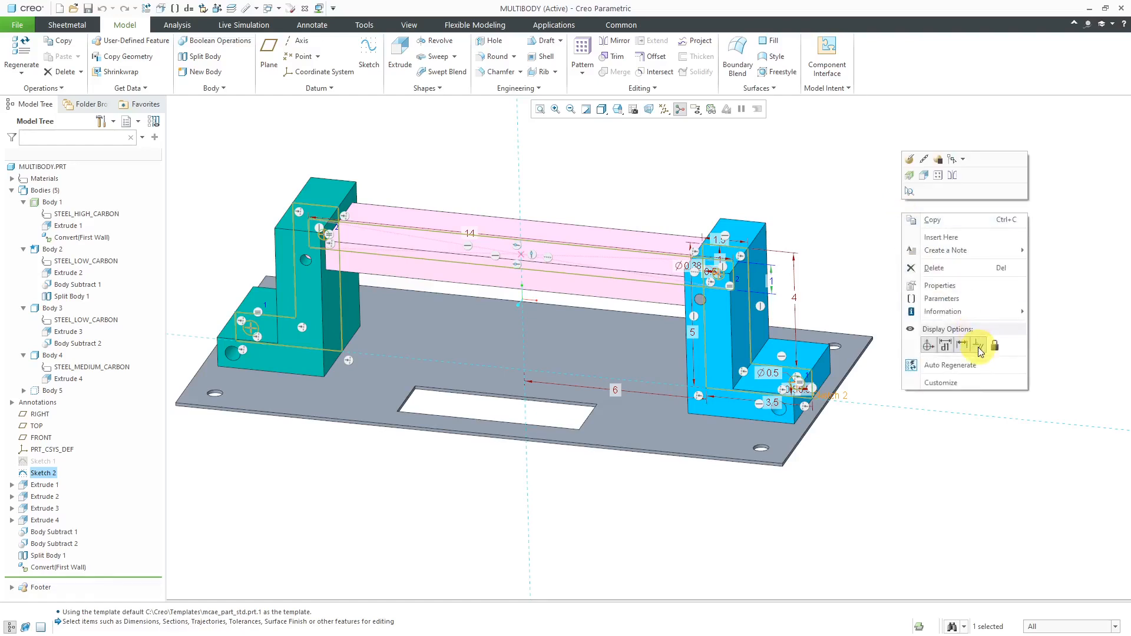
mouse_move(978, 344)
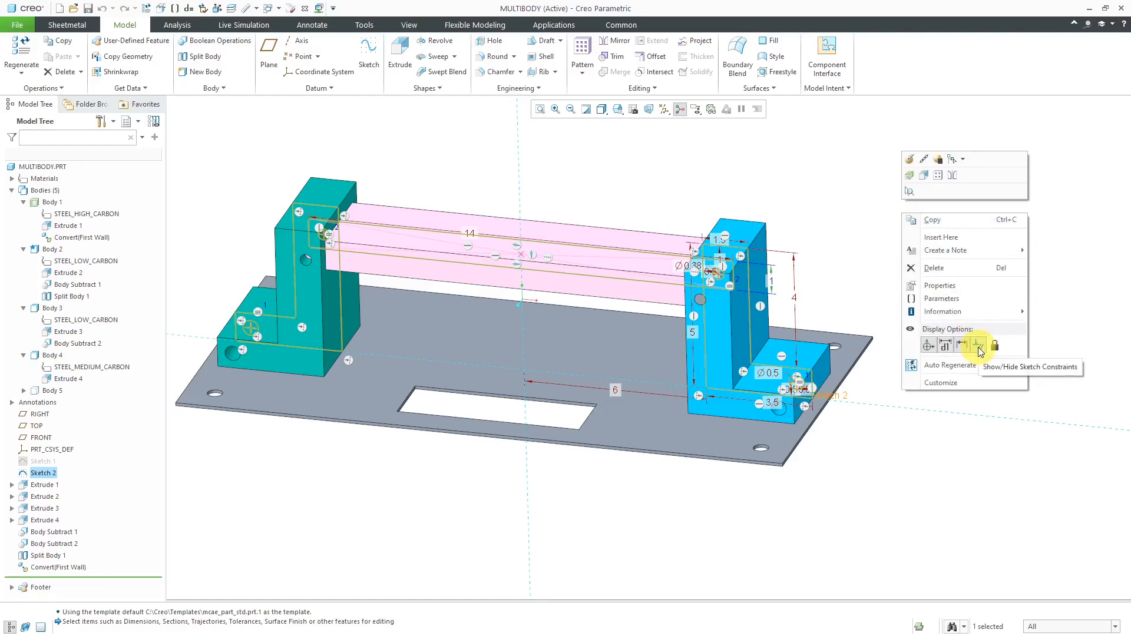
left_click(978, 345)
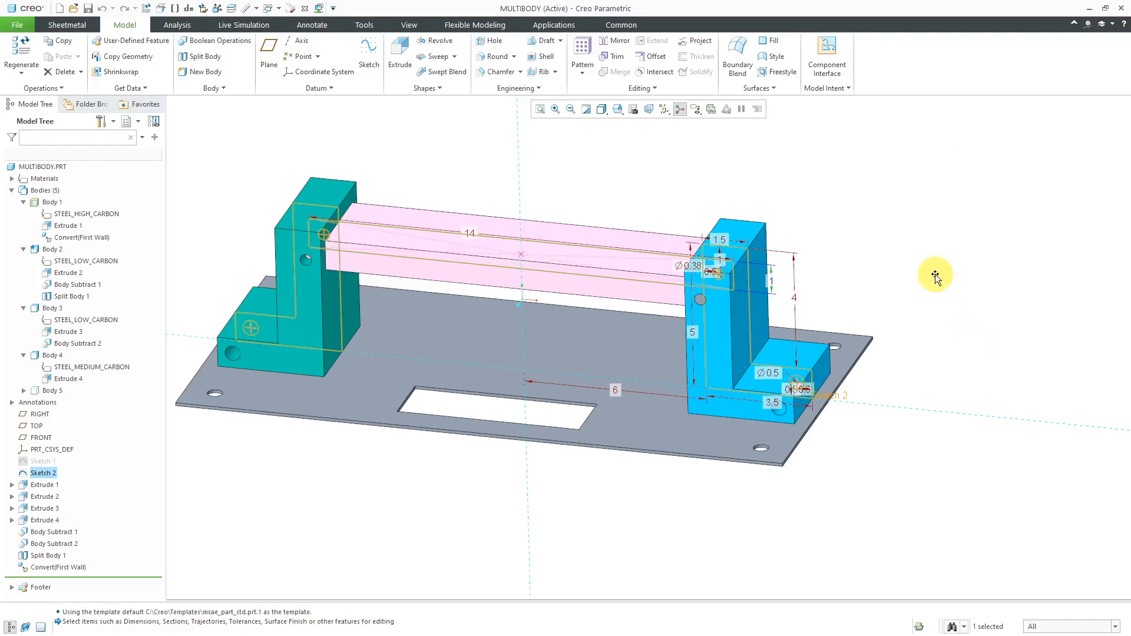